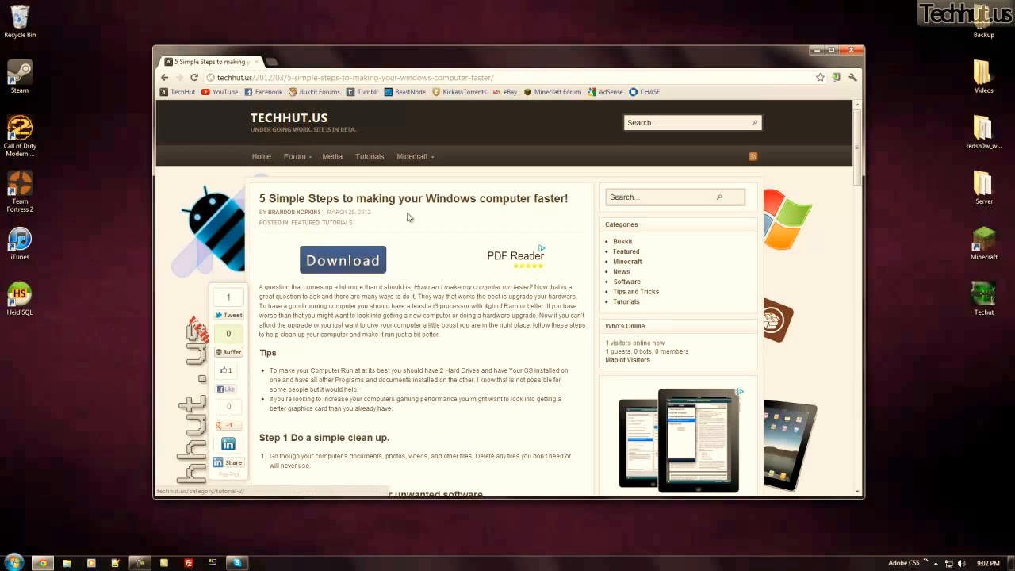
- Review the Documents library for deletable files, previewing one screenshot image
scroll(down, 3)
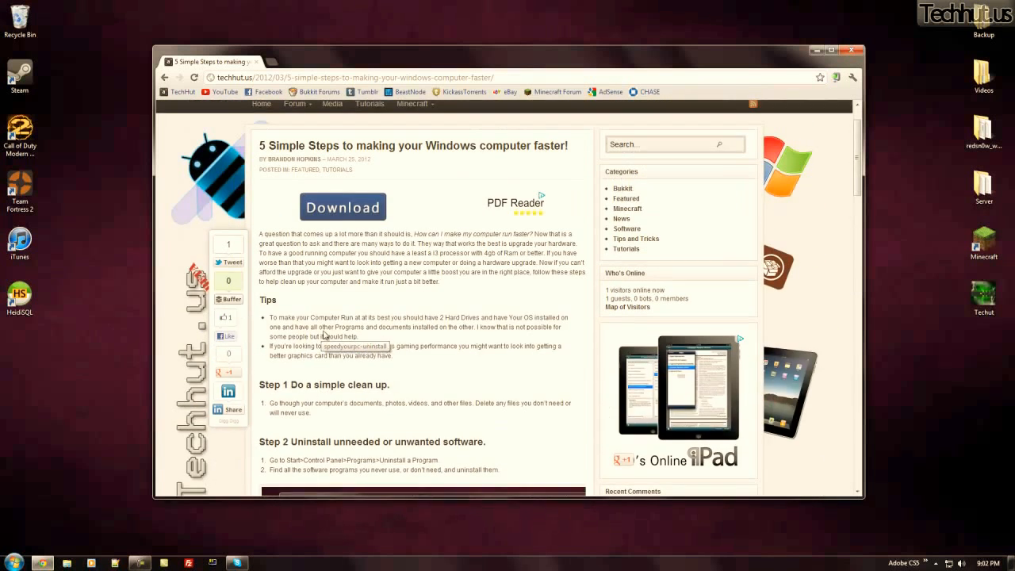
scroll(down, 3)
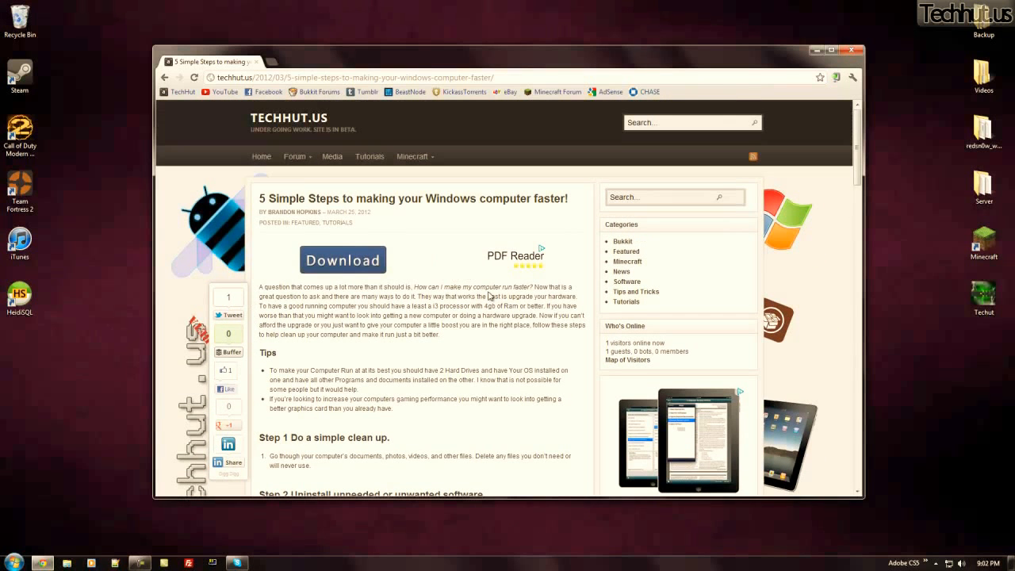
mouse_move(375, 362)
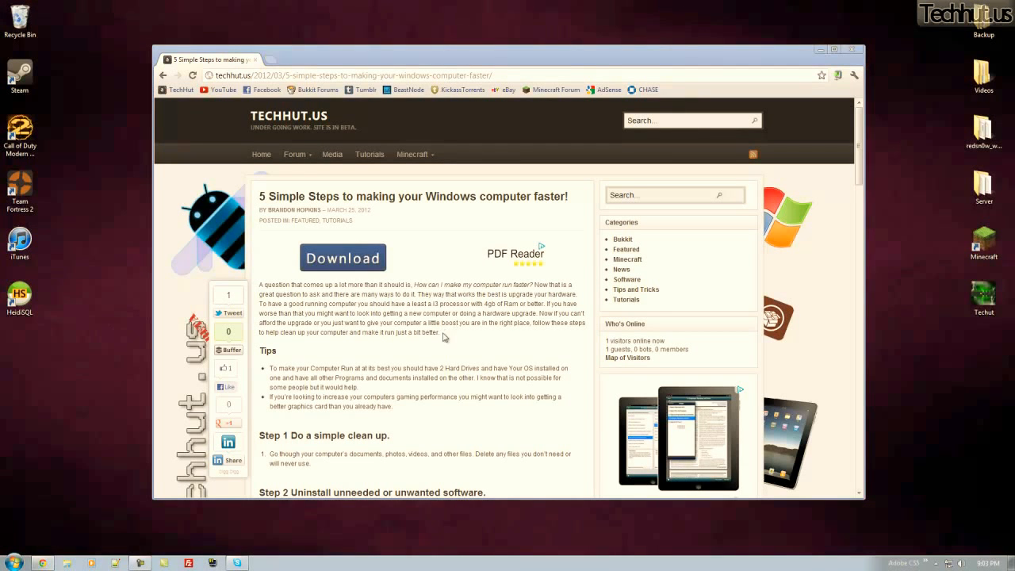
mouse_move(457, 368)
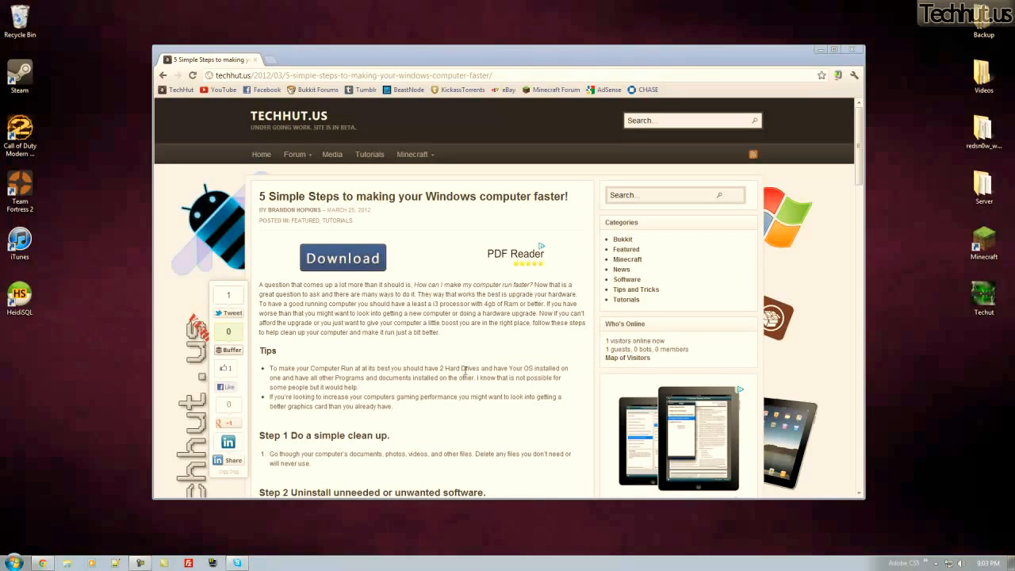
mouse_move(466, 367)
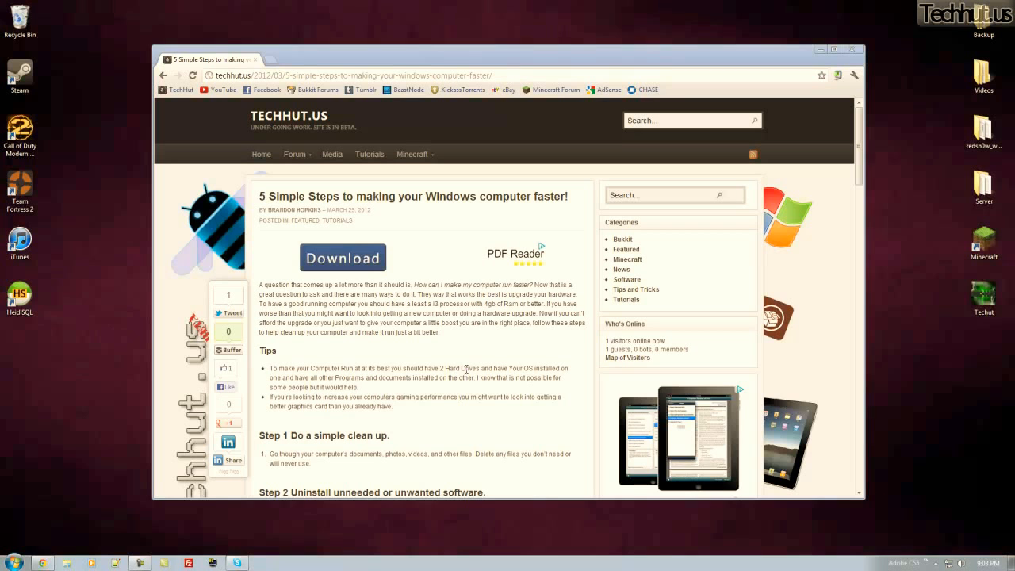
mouse_move(466, 367)
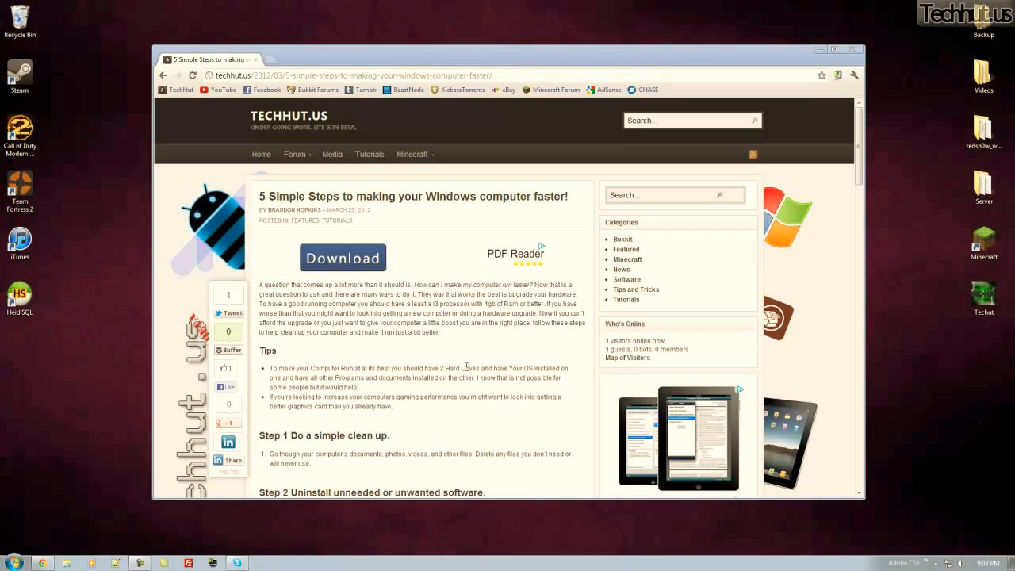
mouse_move(469, 367)
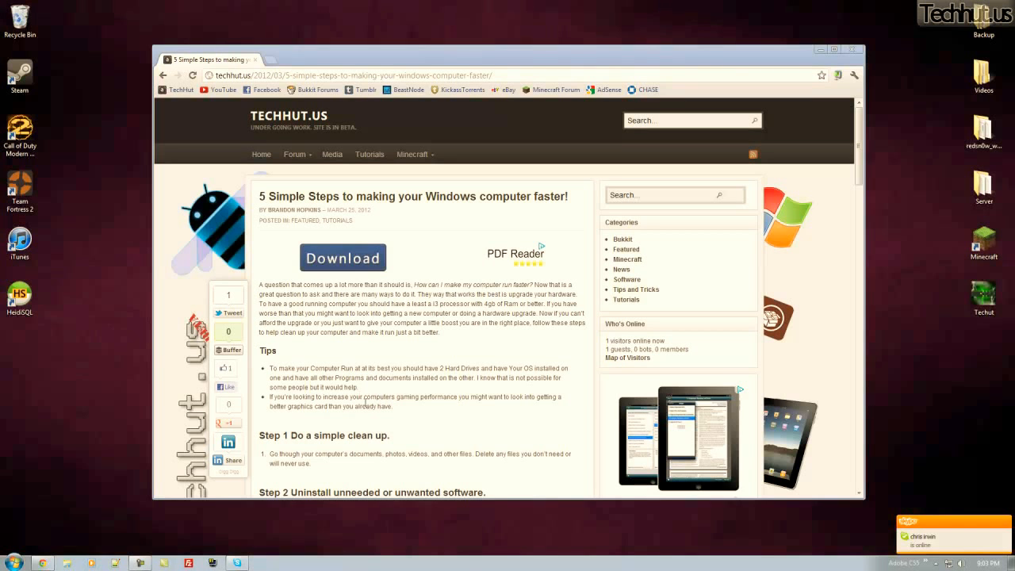
mouse_move(400, 409)
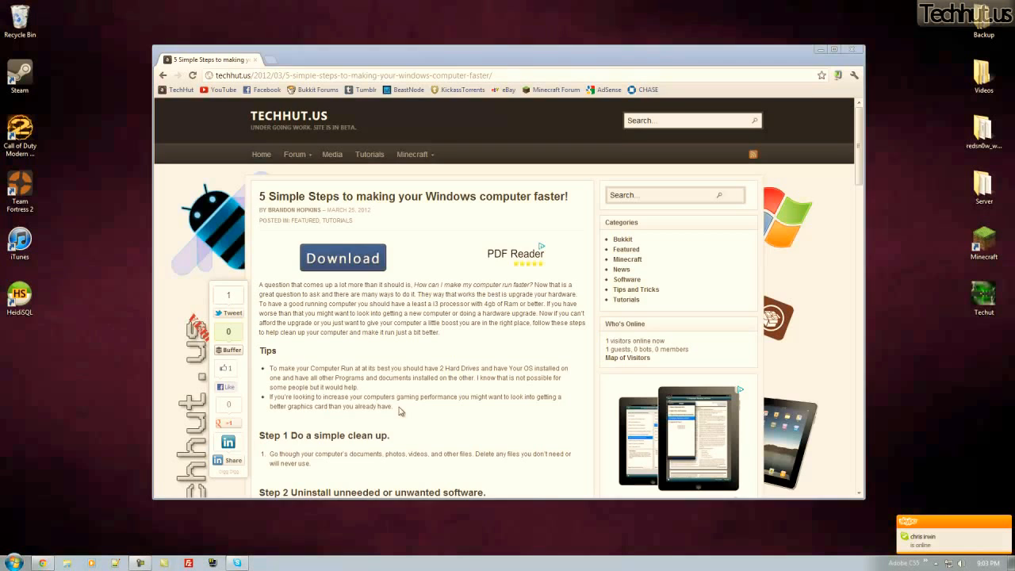
scroll(down, 3)
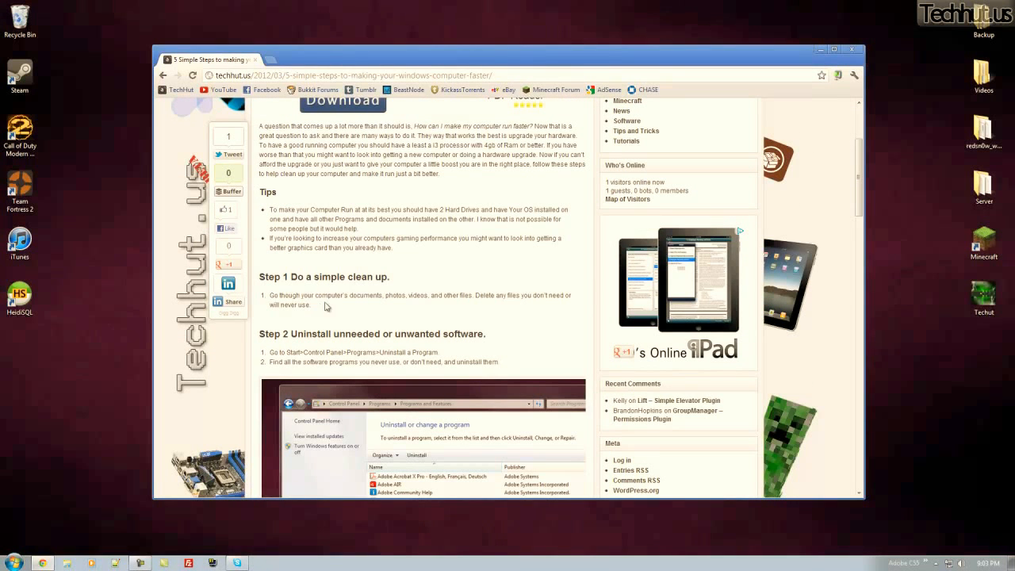
mouse_move(485, 298)
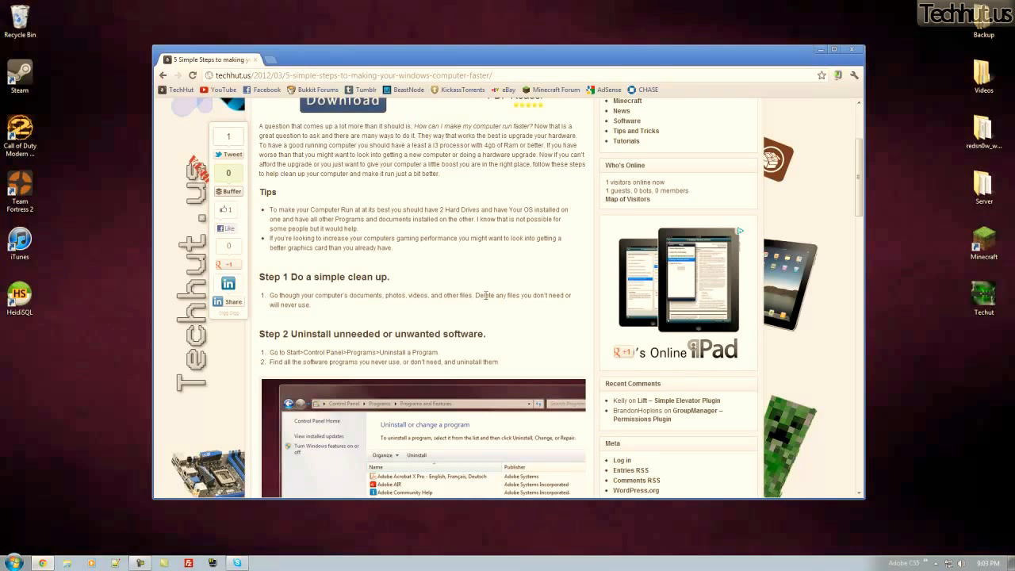
mouse_move(35, 535)
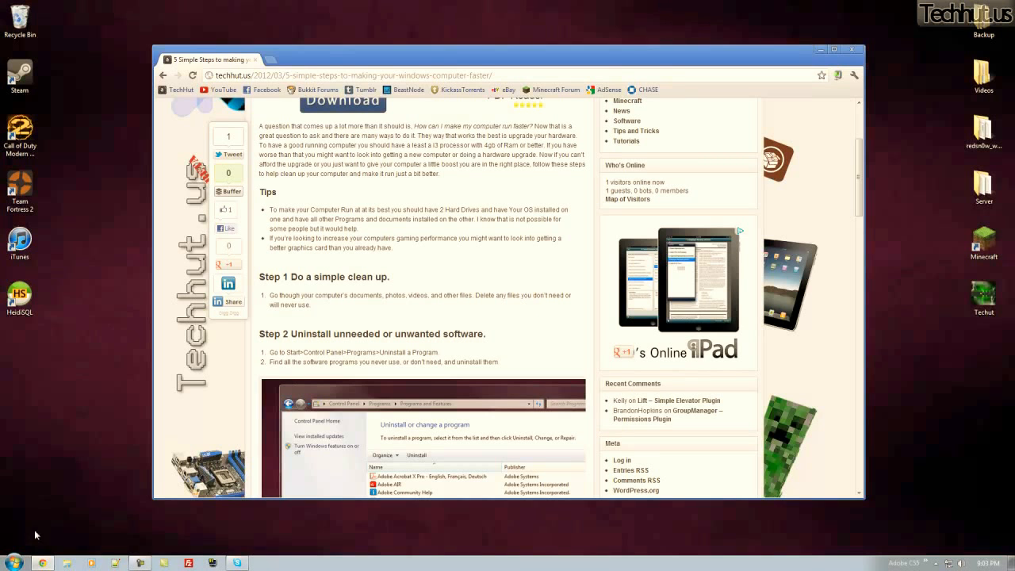
click(9, 562)
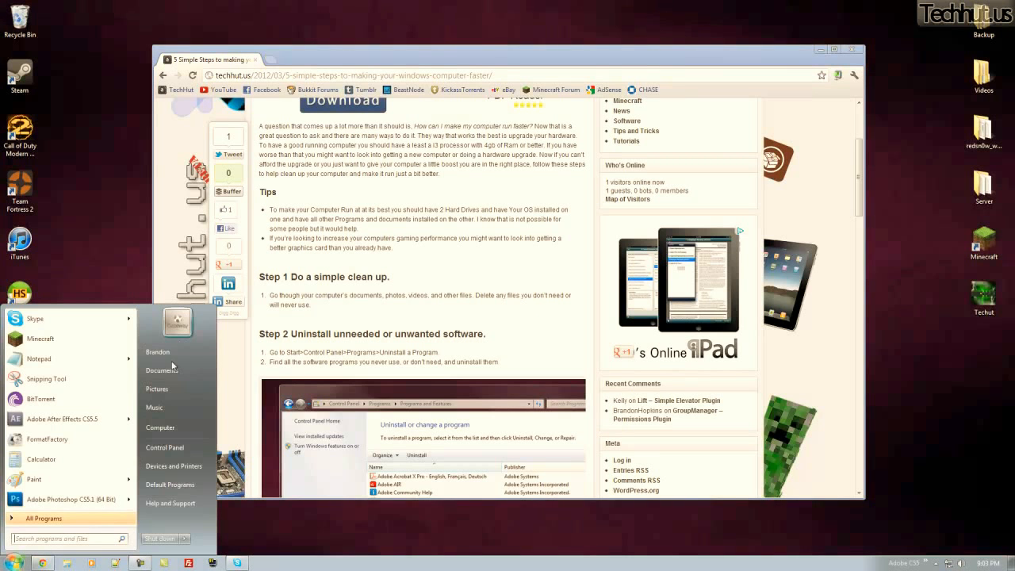
click(162, 369)
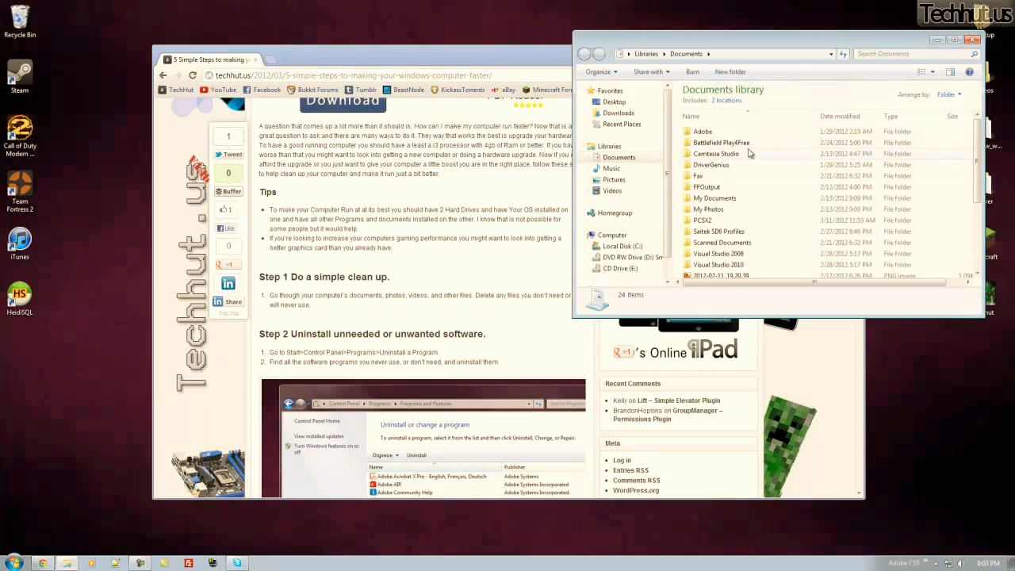
scroll(down, 3)
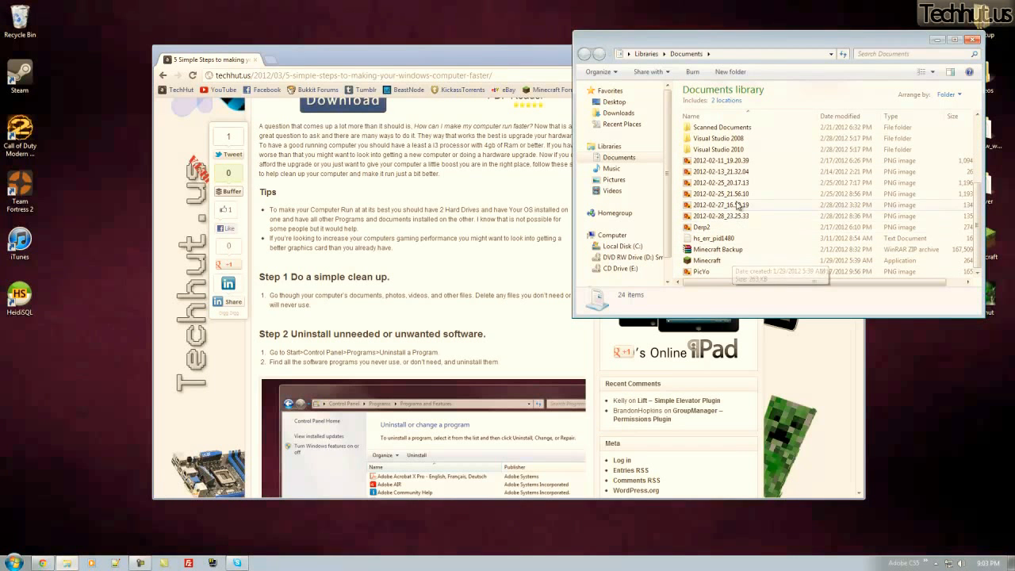
double_click(719, 193)
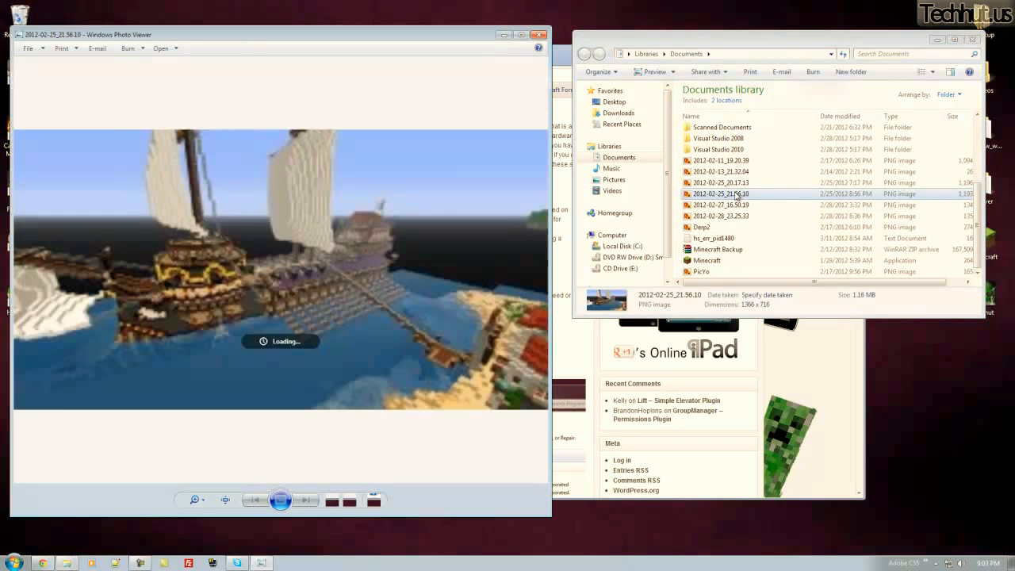
click(539, 35)
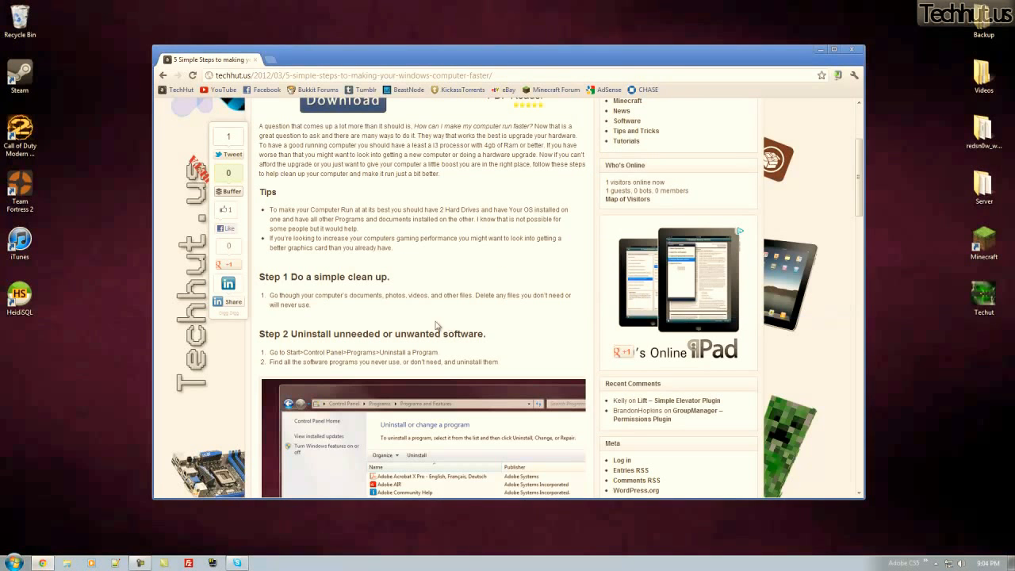
- Review the installed programs list in Control Panel for programs to uninstall
scroll(down, 3)
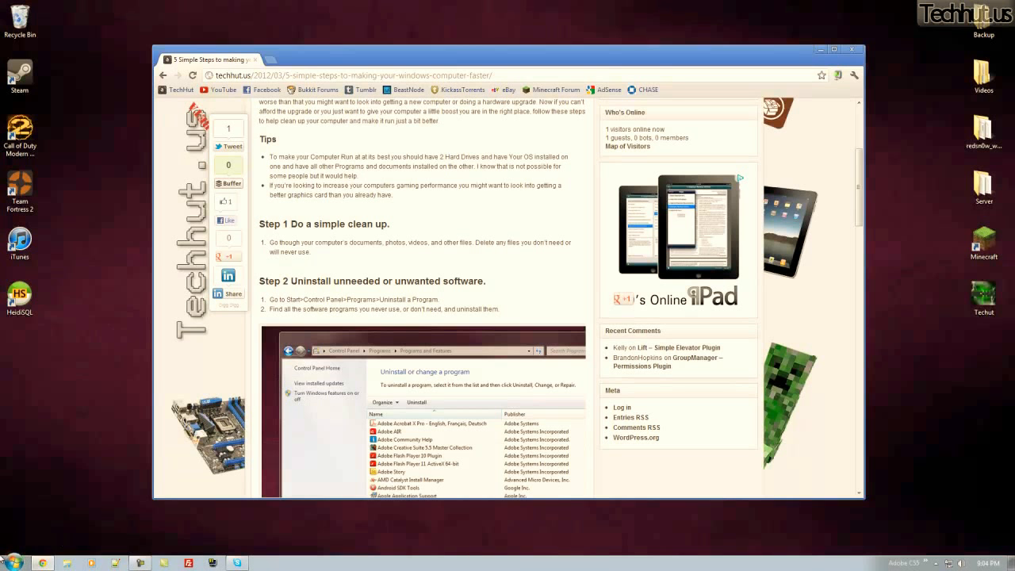
click(7, 561)
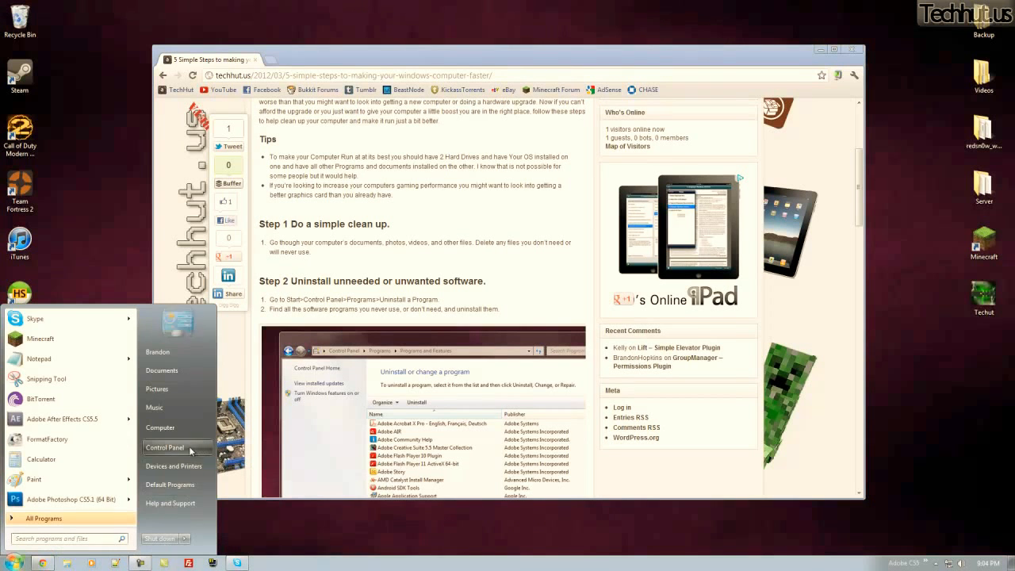
click(165, 447)
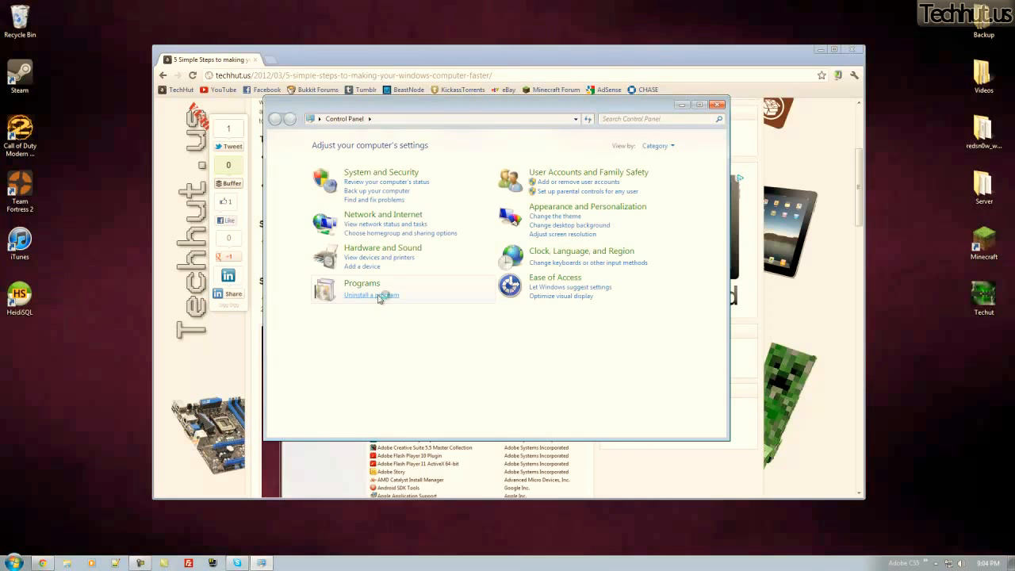
click(371, 294)
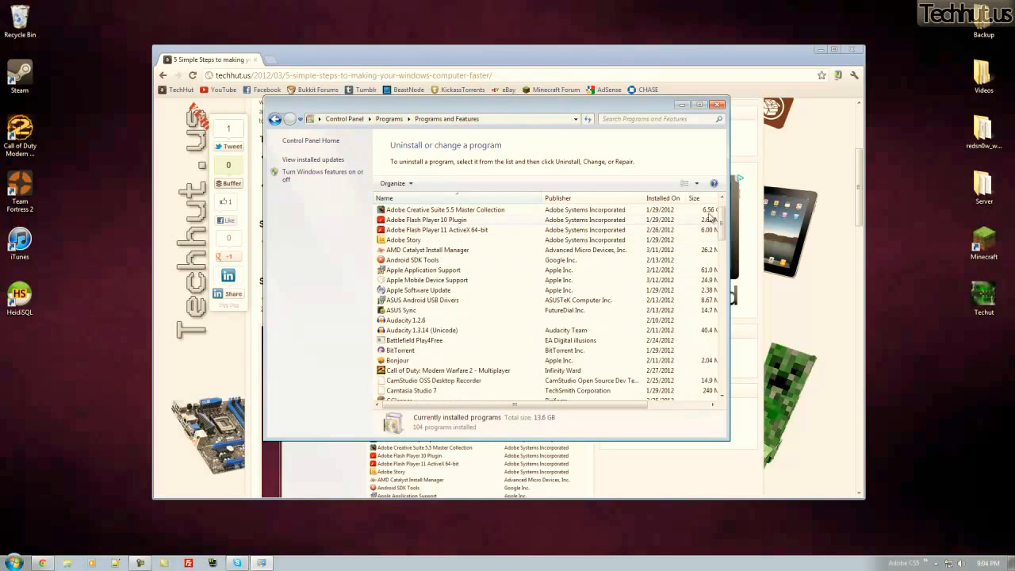
scroll(down, 3)
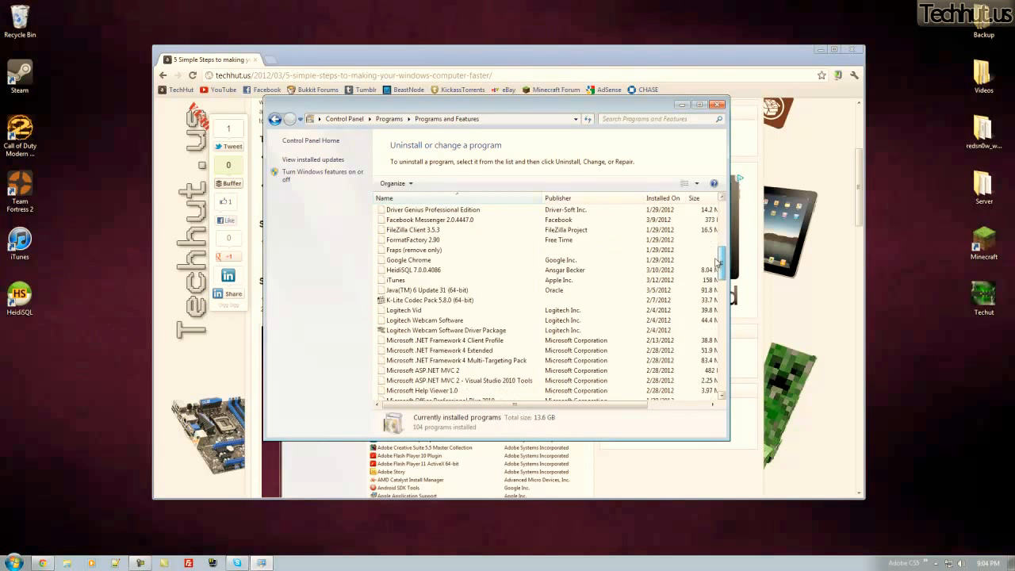
scroll(down, 3)
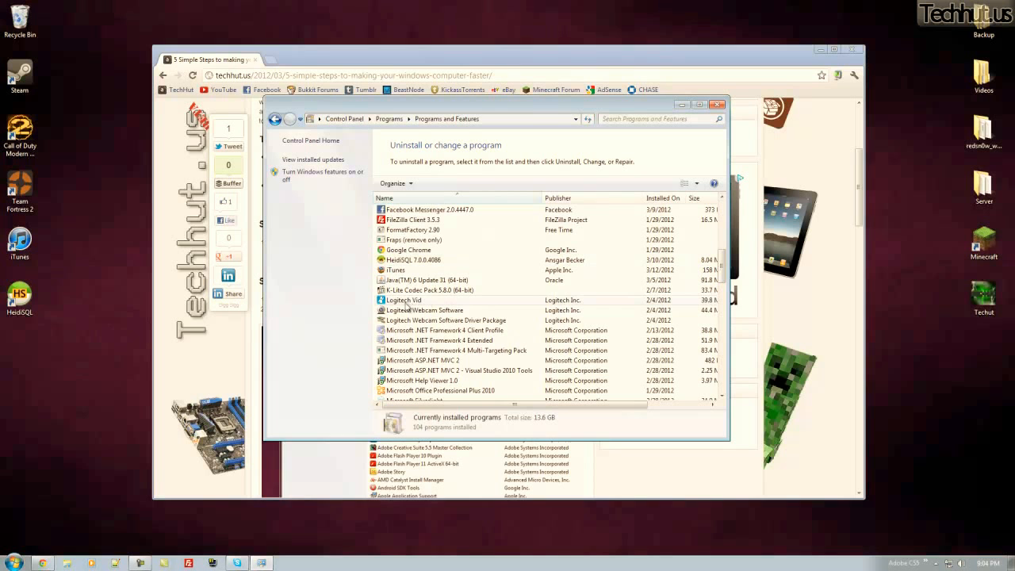
click(404, 299)
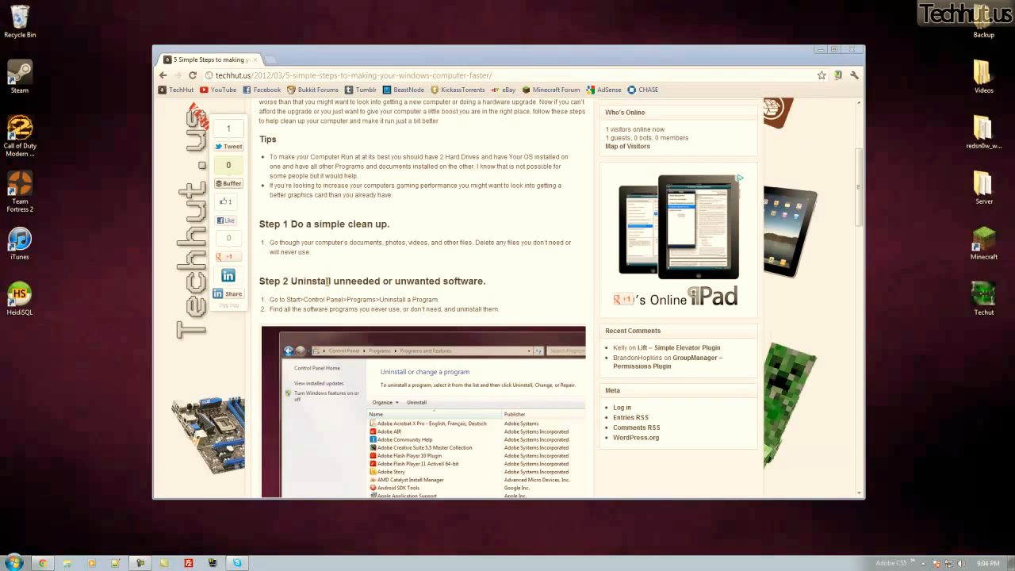
- Launch CCleaner from the Start menu search with 'cc'
scroll(down, 3)
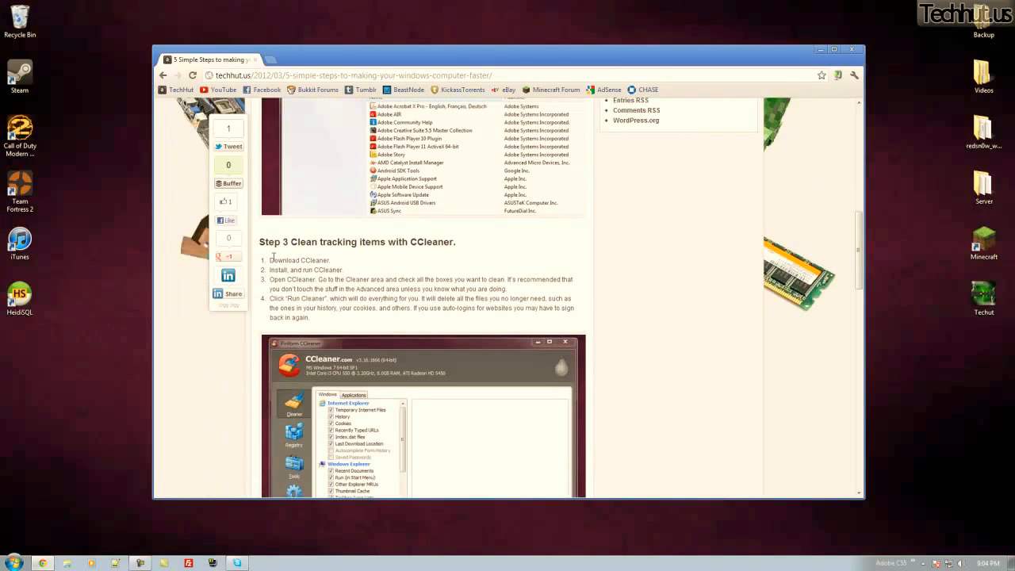
scroll(down, 3)
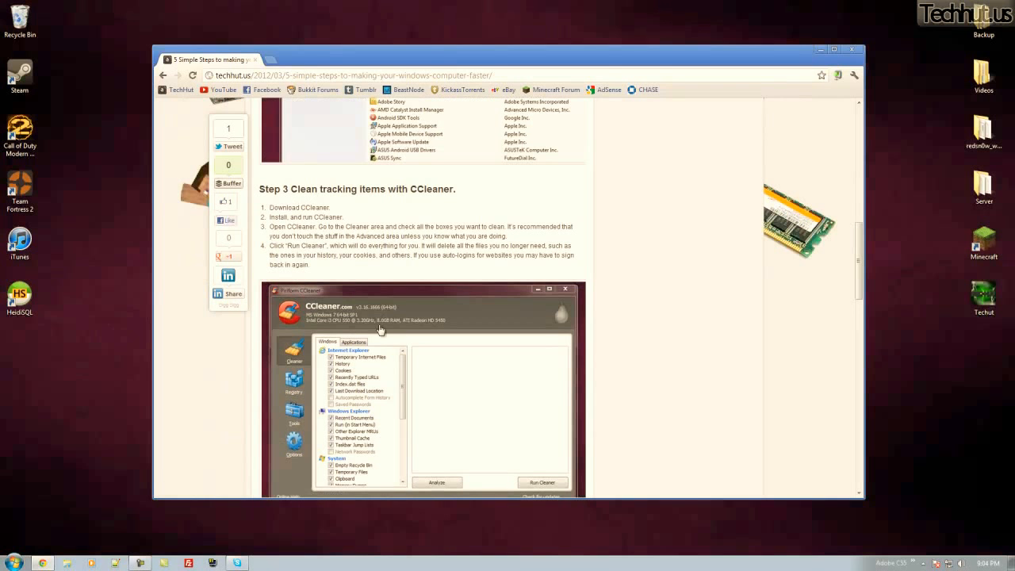
click(10, 563)
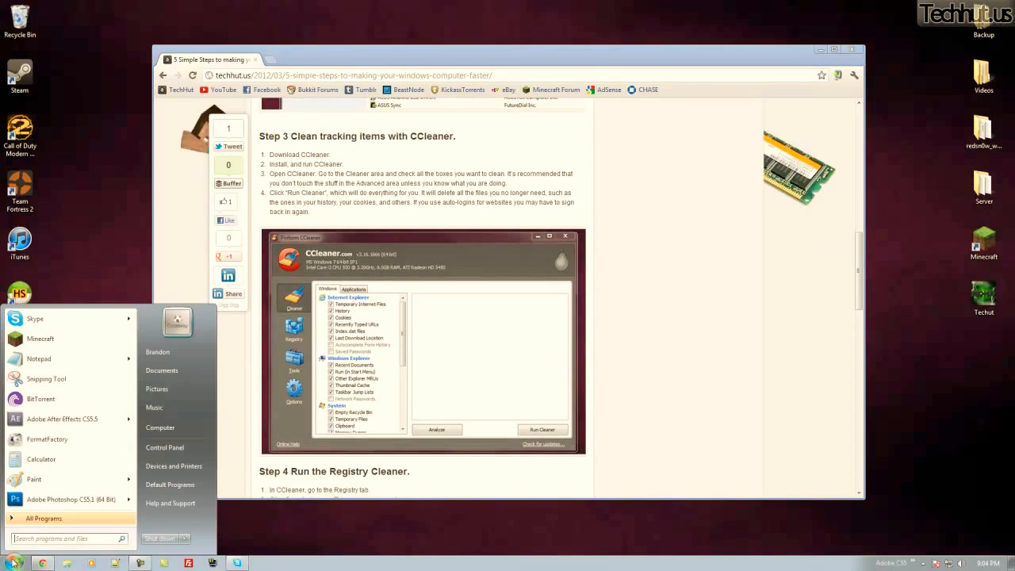
text(cc)
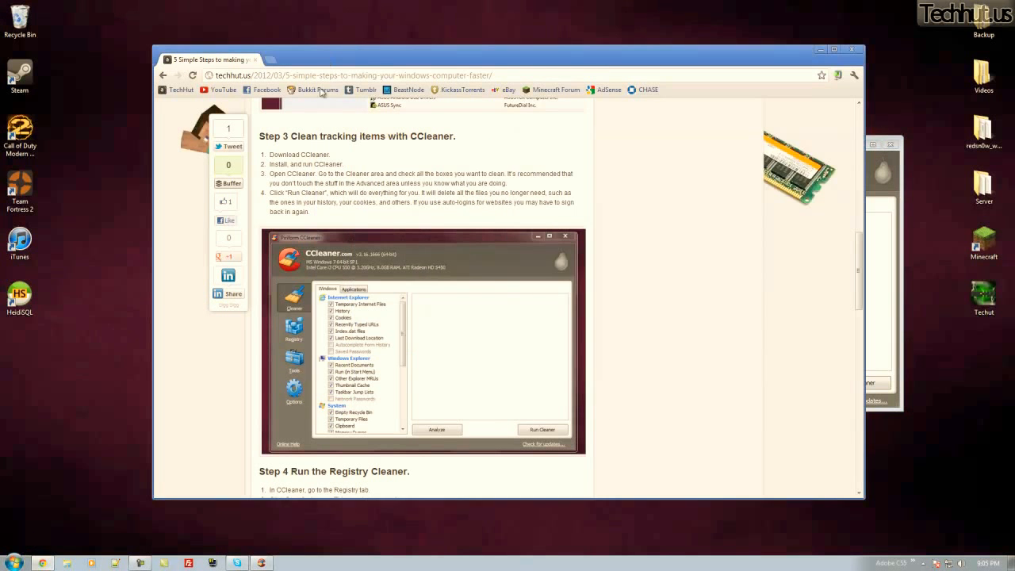
scroll(down, 3)
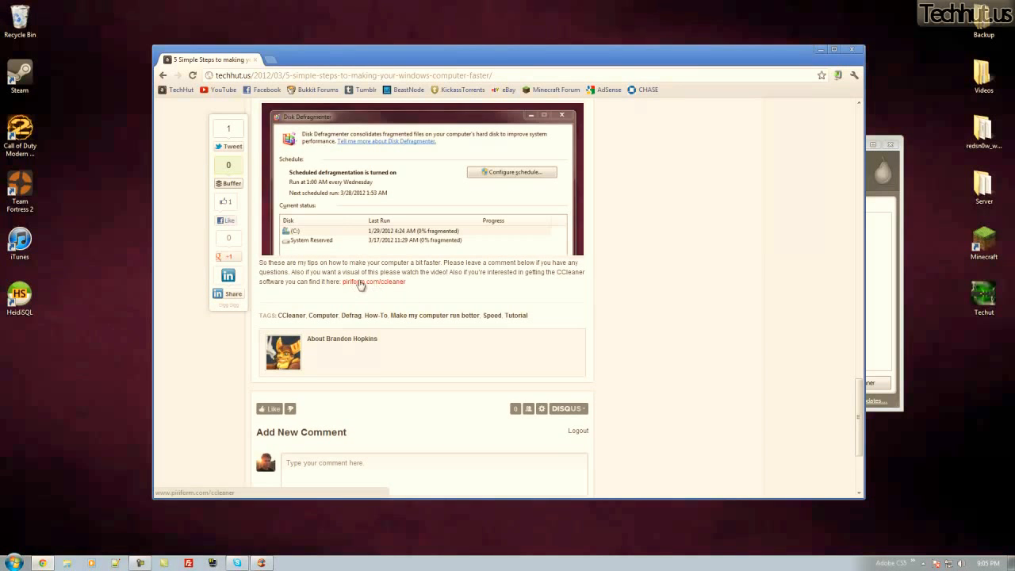
click(371, 283)
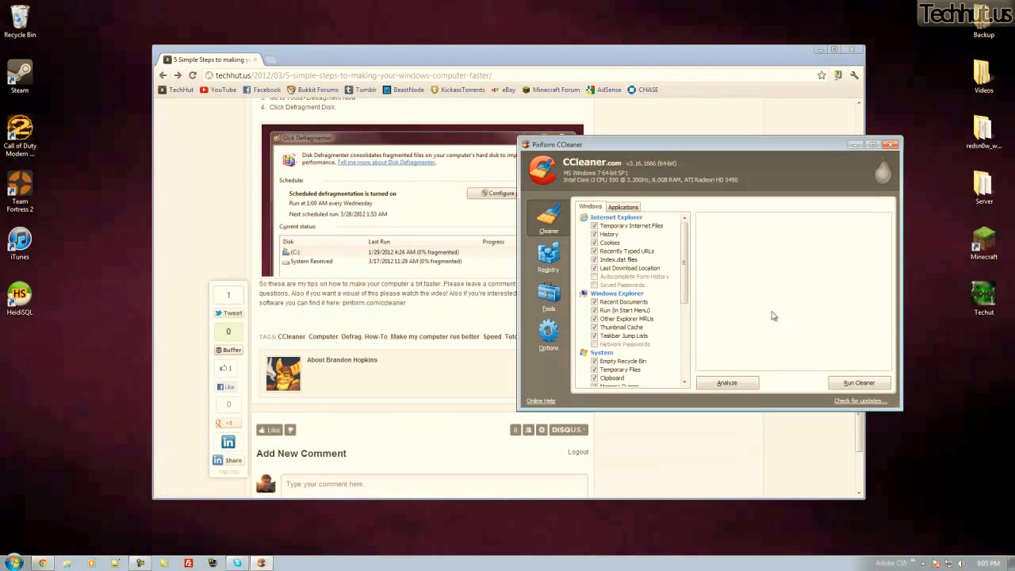
mouse_move(634, 225)
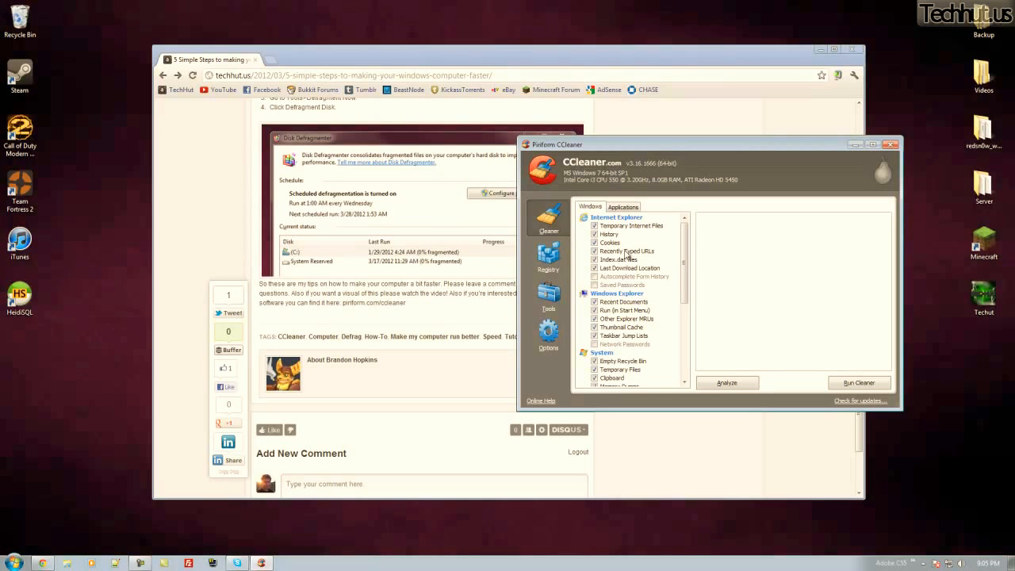
mouse_move(674, 253)
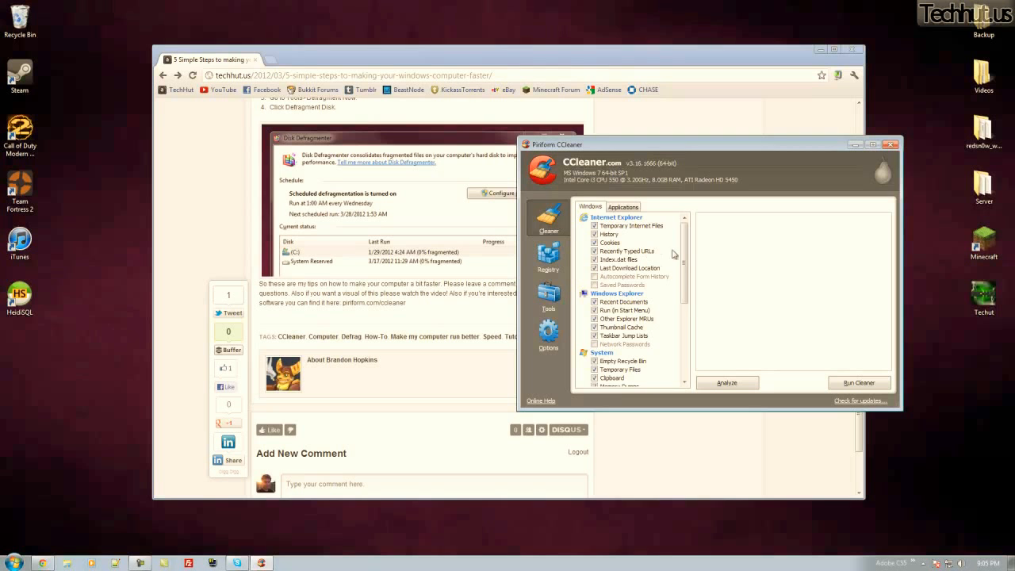
- Untick two Internet Explorer items on CCleaner's Windows cleaning checklist
scroll(down, 3)
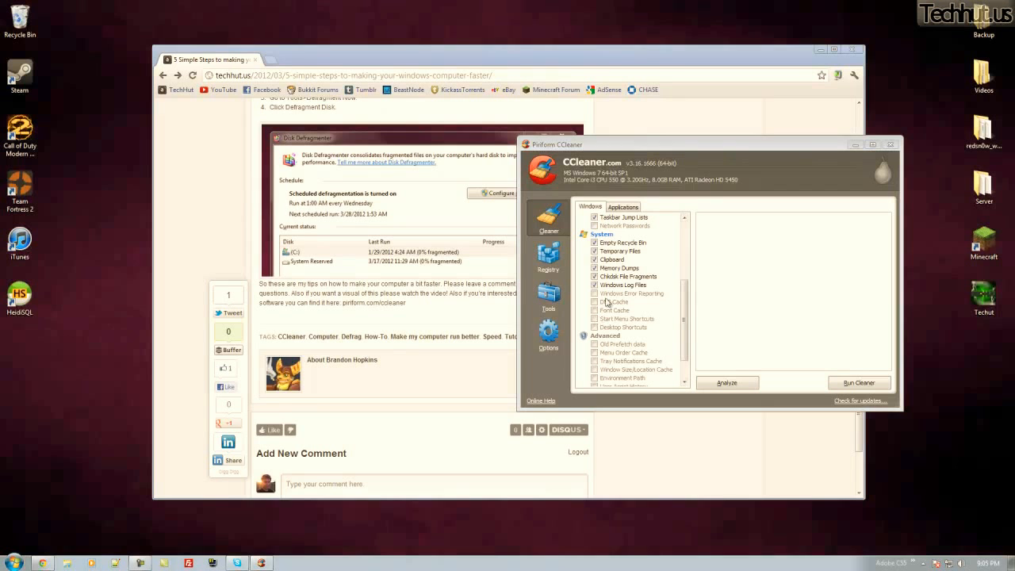
scroll(down, 3)
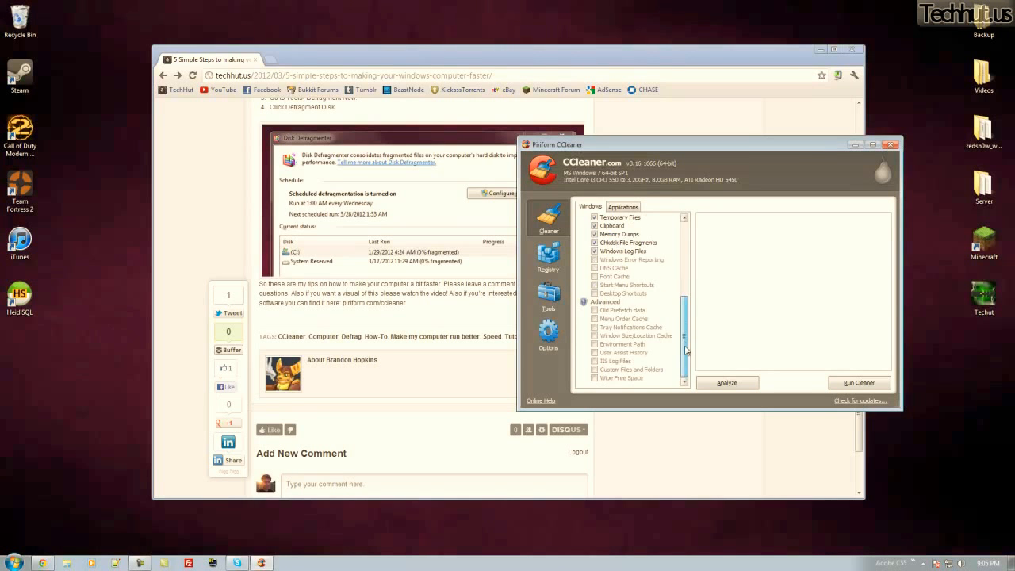
scroll(down, 3)
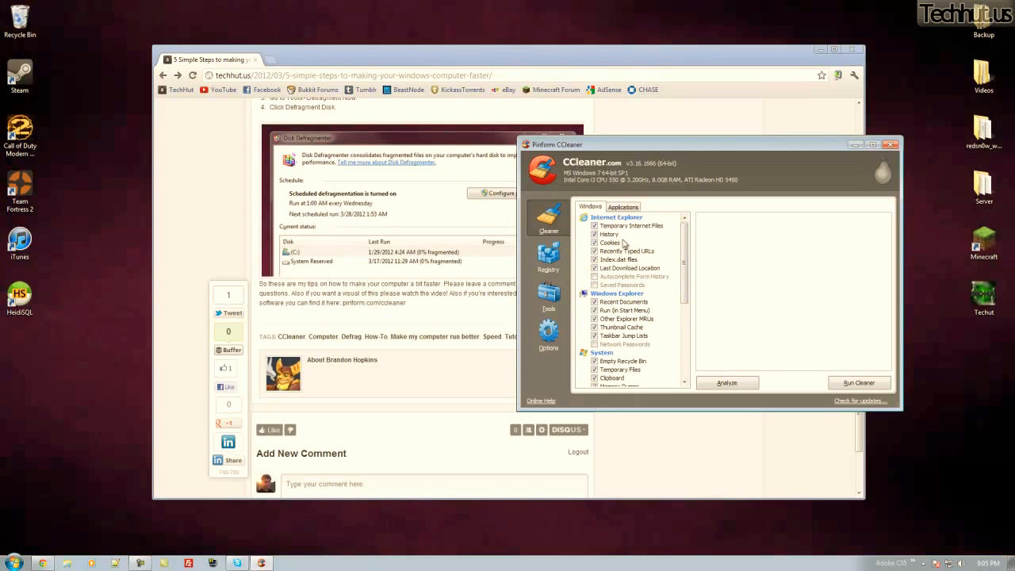
click(631, 225)
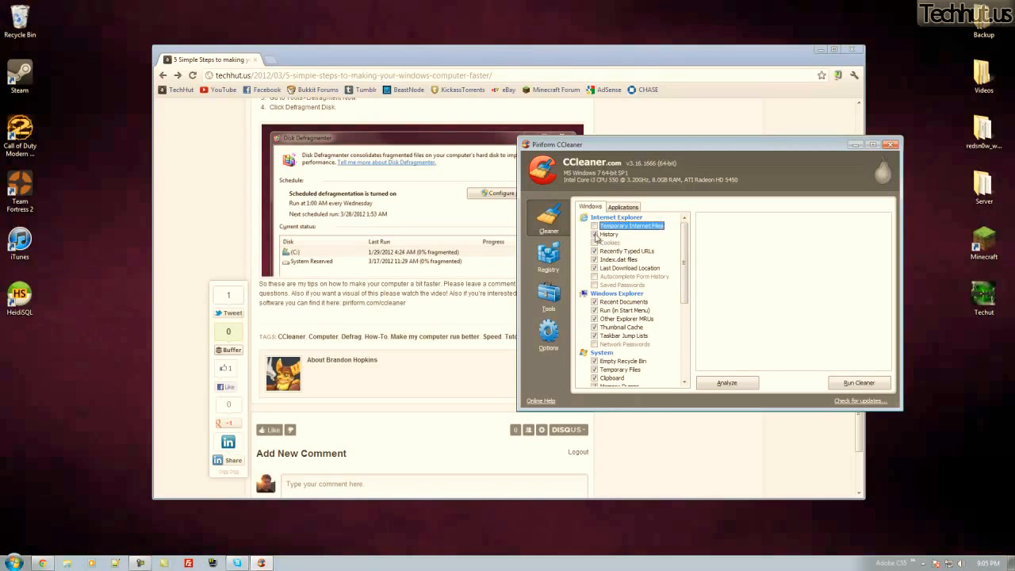
click(631, 266)
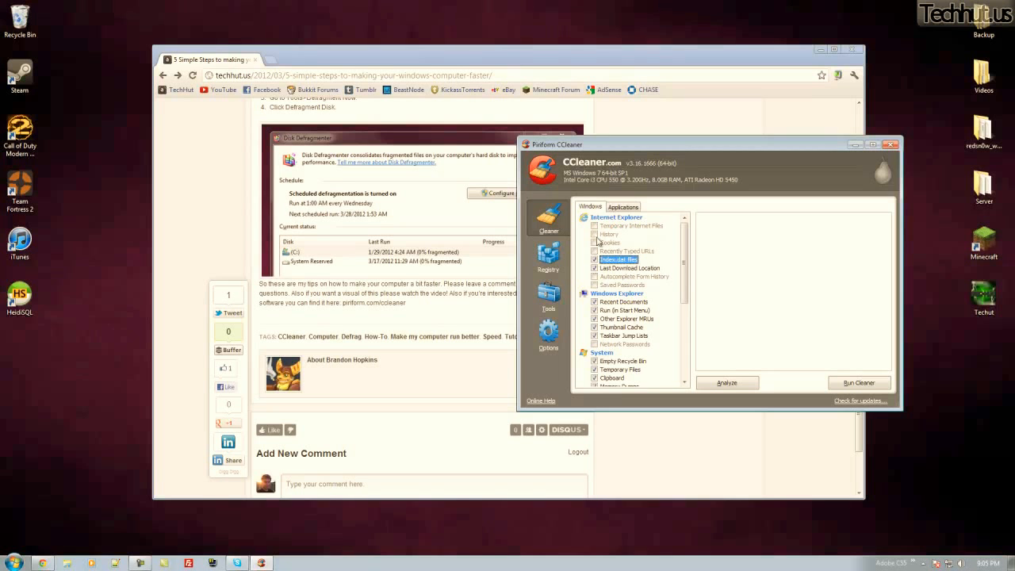
- Run the cleaner with the Applications checklist and review the itemized removed-files results
click(621, 206)
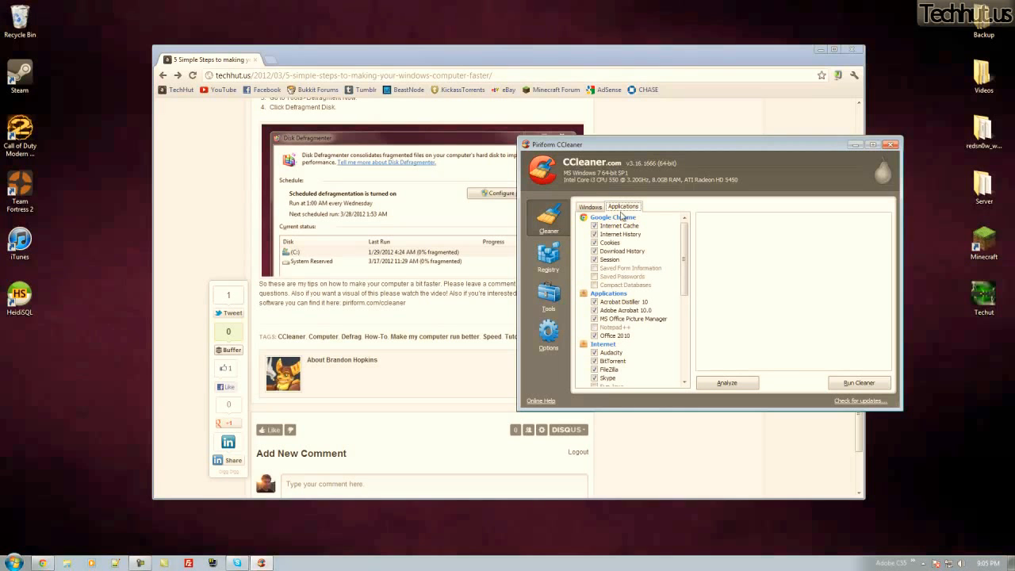
mouse_move(642, 239)
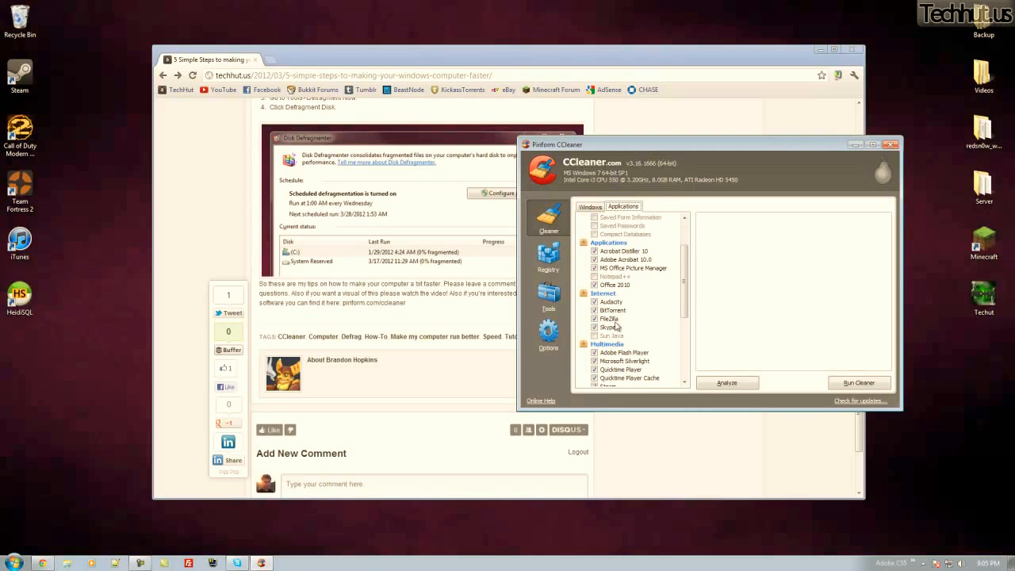
scroll(down, 3)
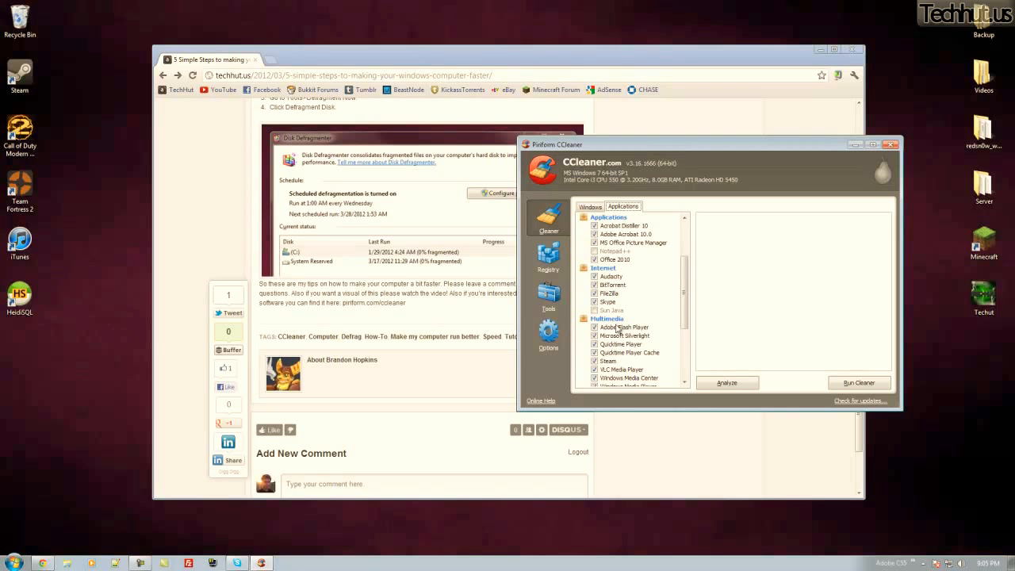
scroll(down, 3)
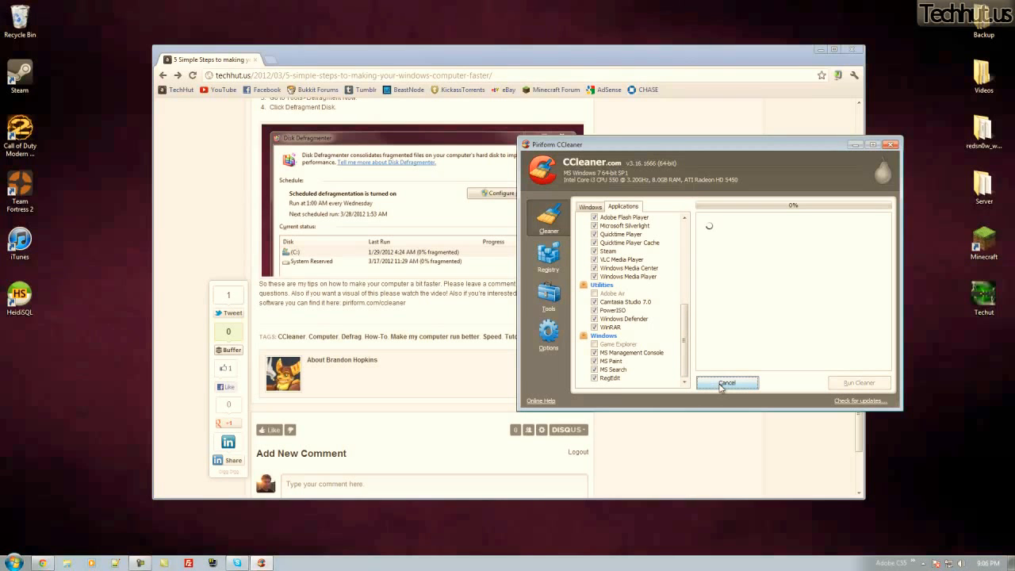
click(726, 382)
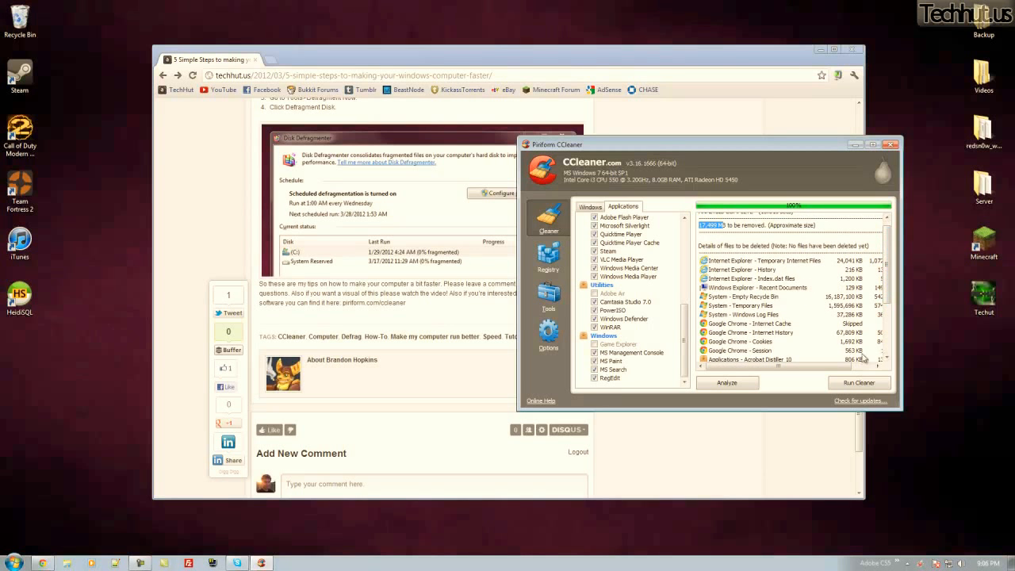
scroll(down, 3)
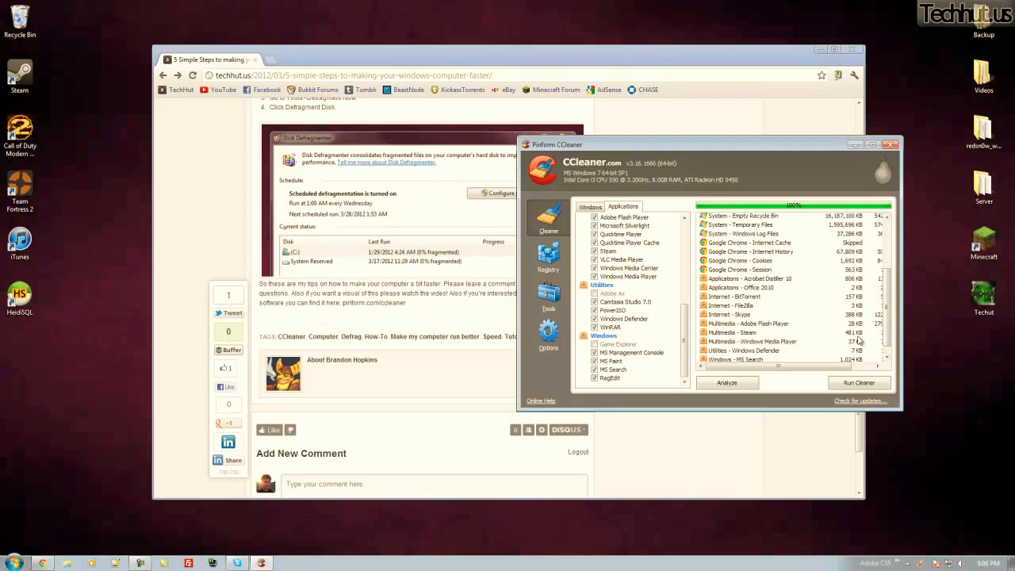
scroll(down, 3)
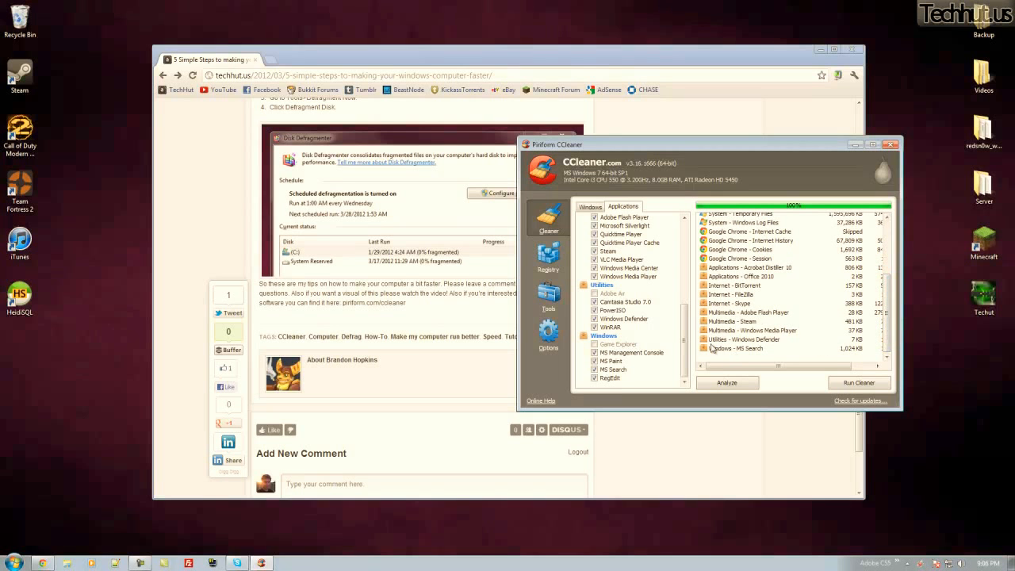
mouse_move(789, 355)
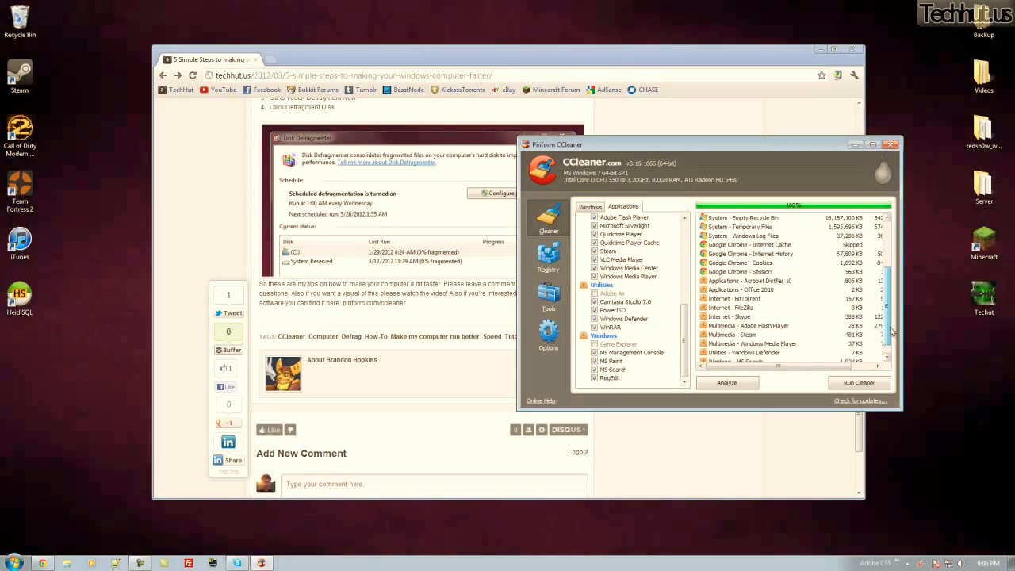
scroll(down, 3)
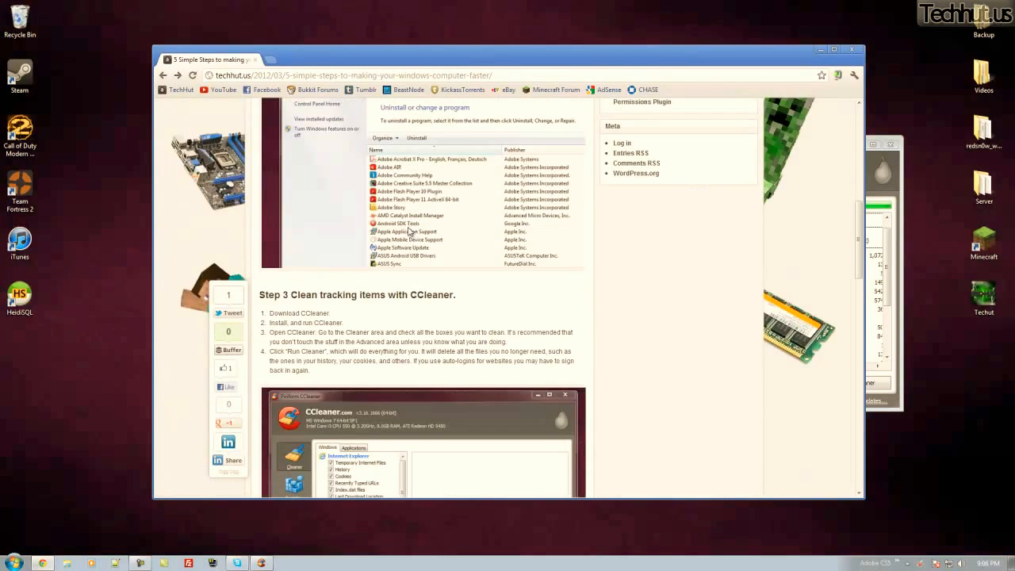
- Scan the registry for issues in CCleaner's Registry section
scroll(down, 3)
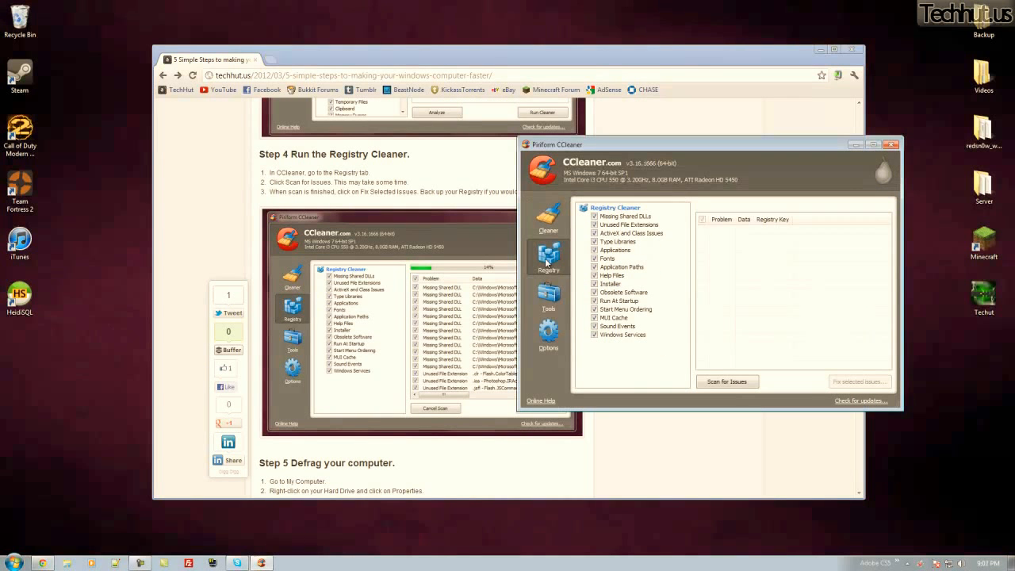
mouse_move(596, 282)
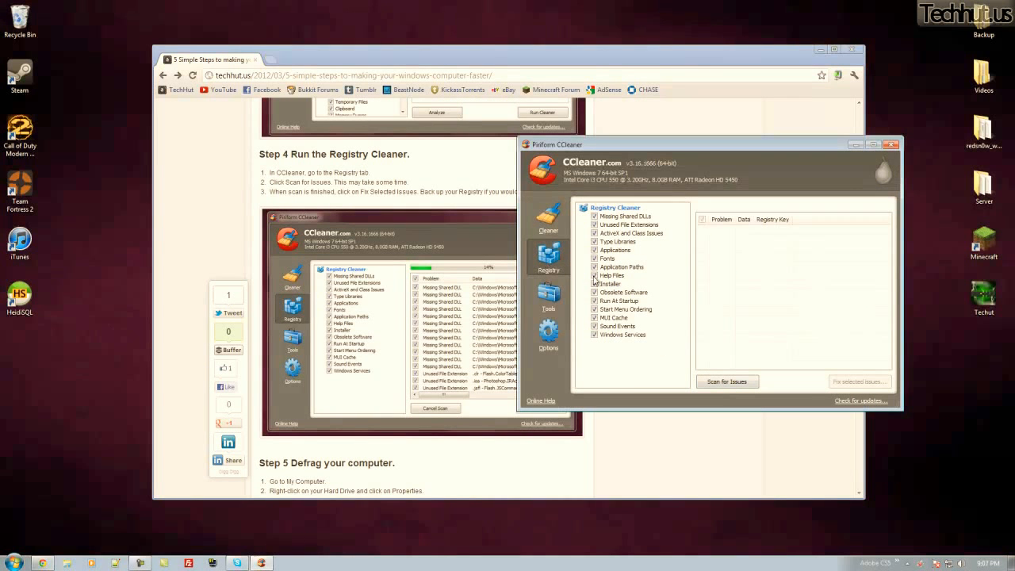
click(726, 381)
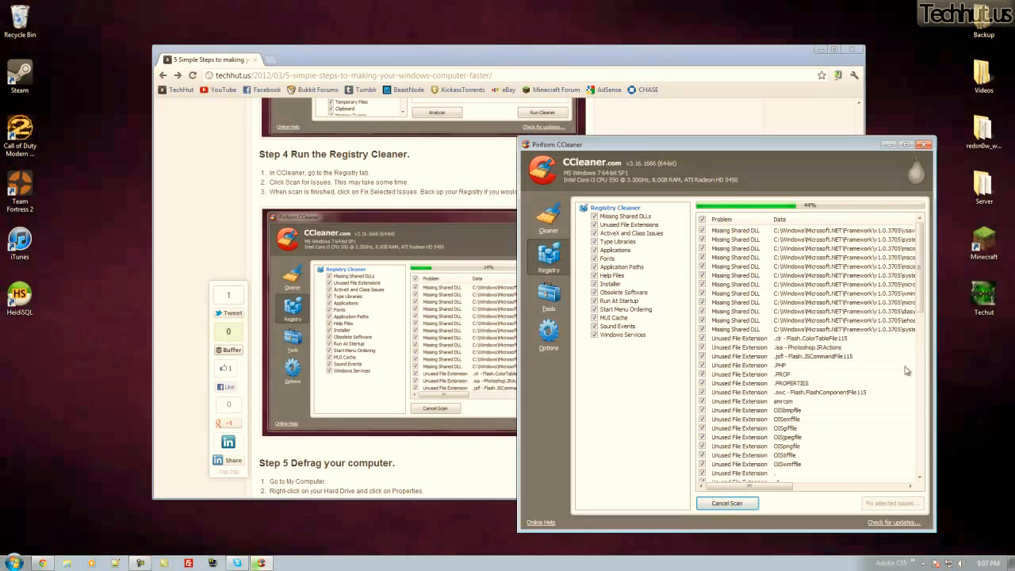
mouse_move(769, 379)
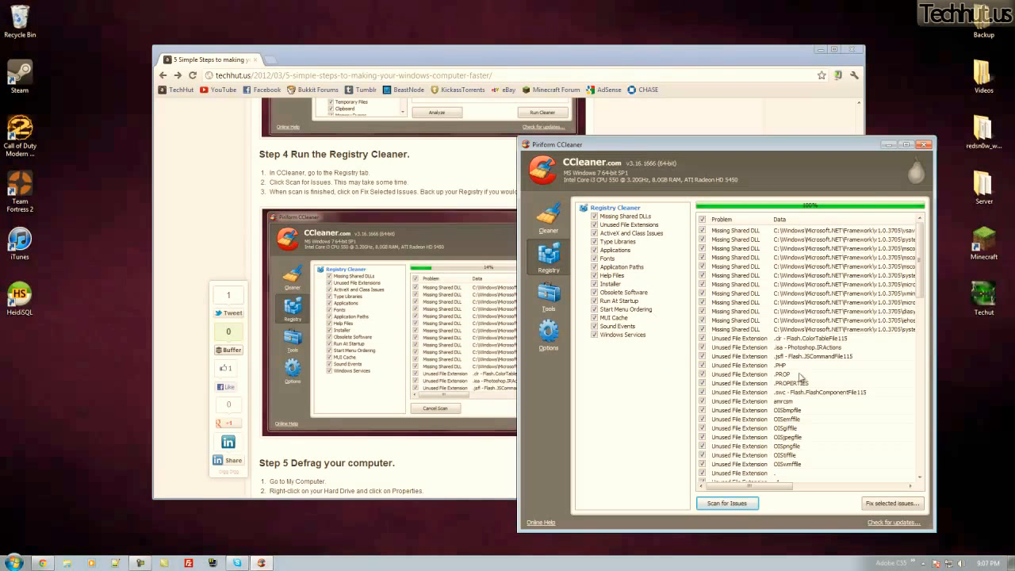
scroll(down, 3)
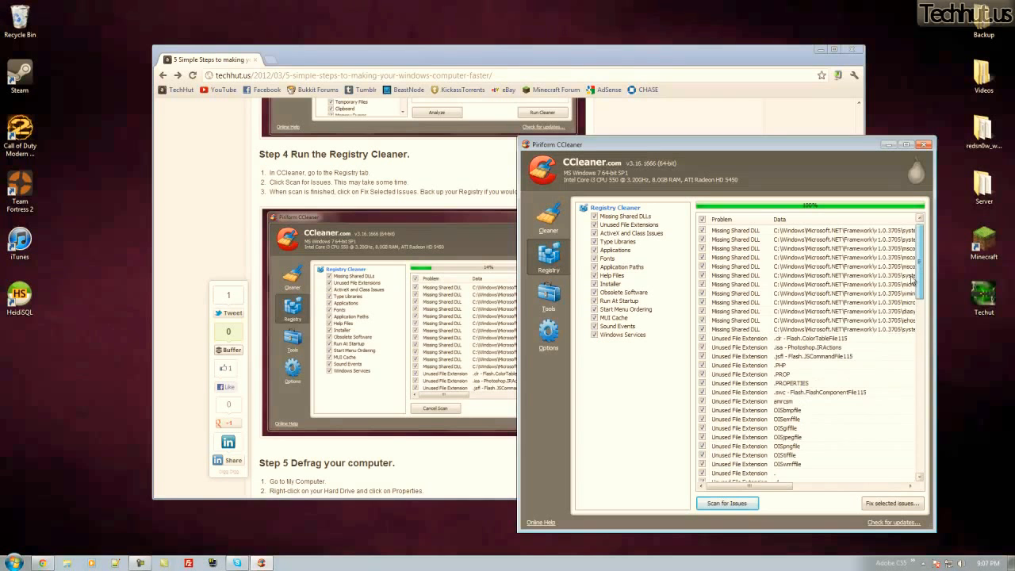
scroll(down, 3)
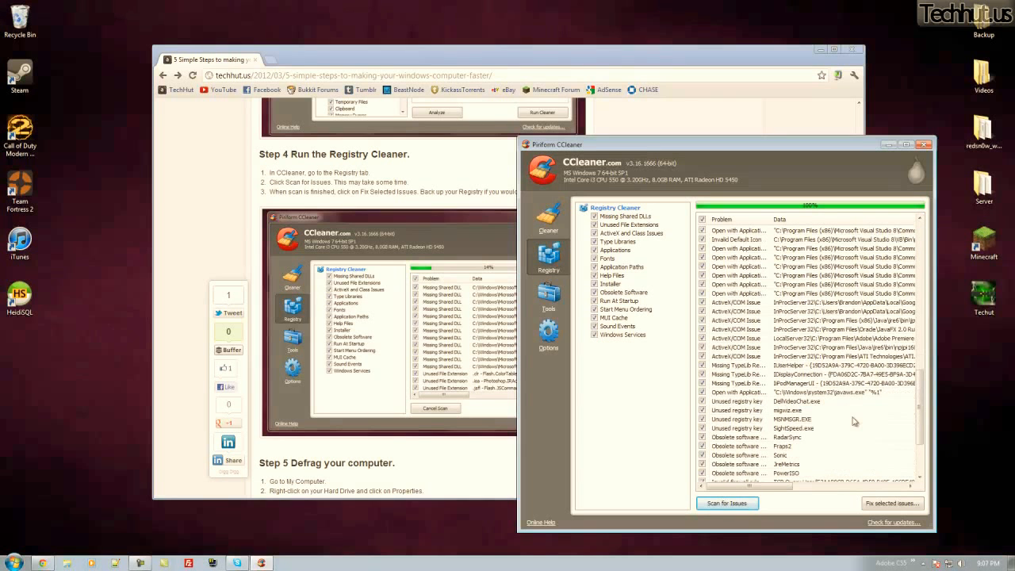
- Fix all selected registry issues without saving a registry backup
click(891, 502)
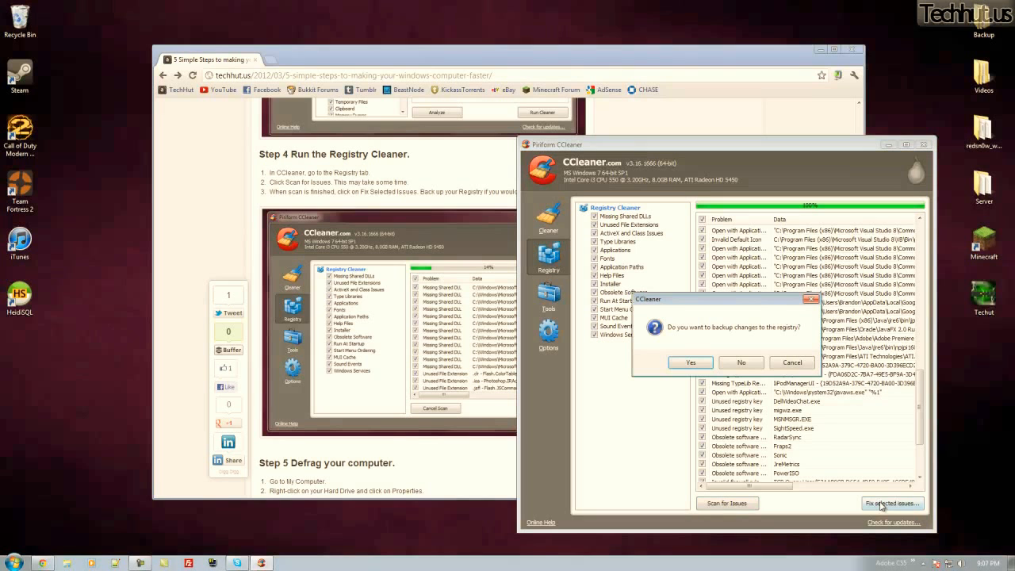
mouse_move(690, 361)
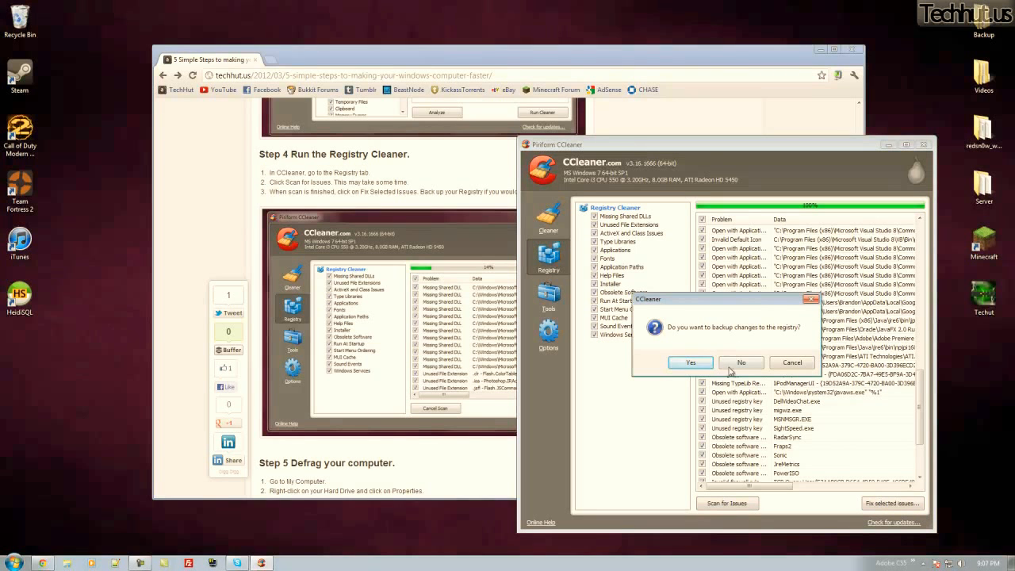
click(738, 362)
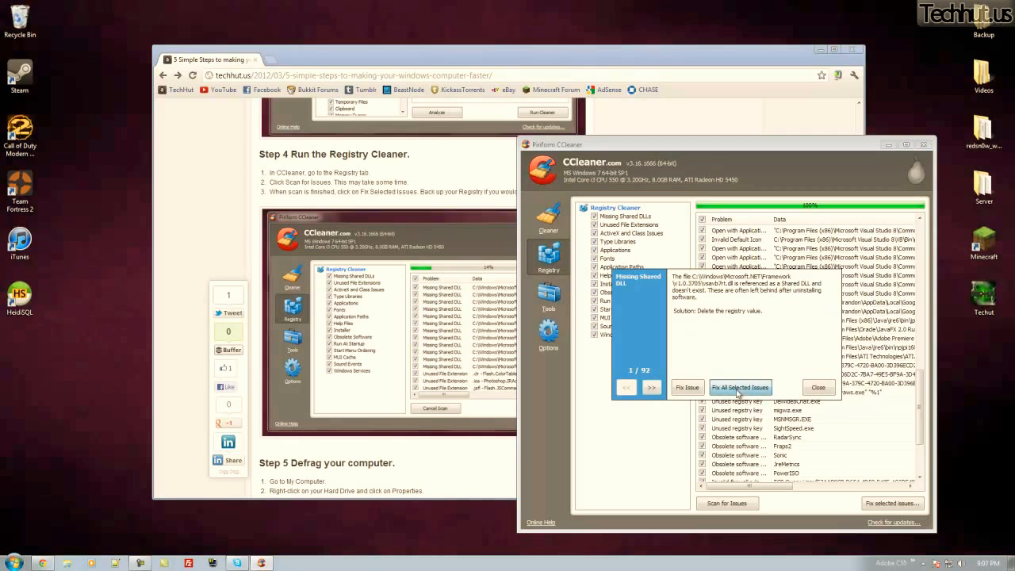
click(738, 387)
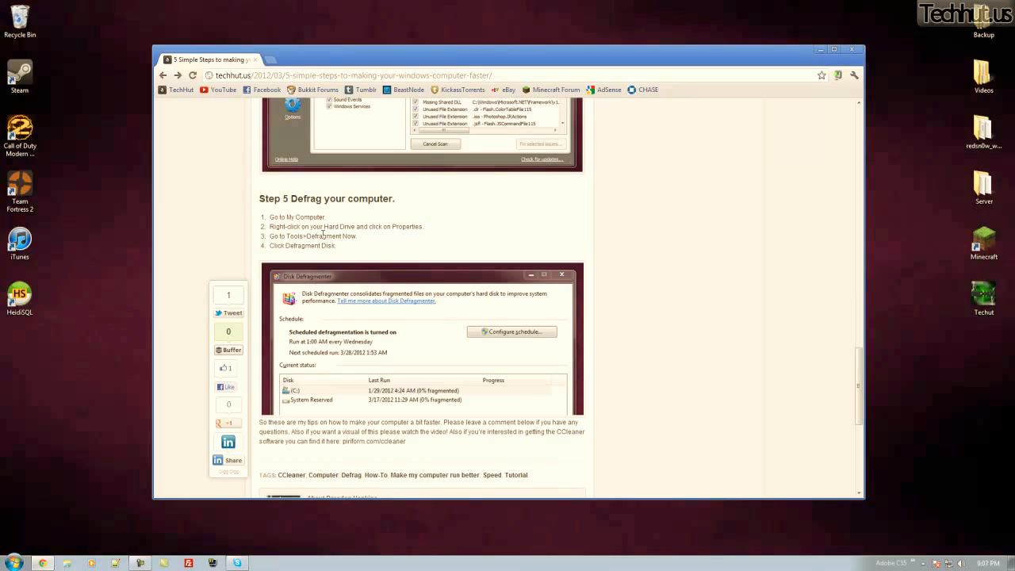
mouse_move(337, 215)
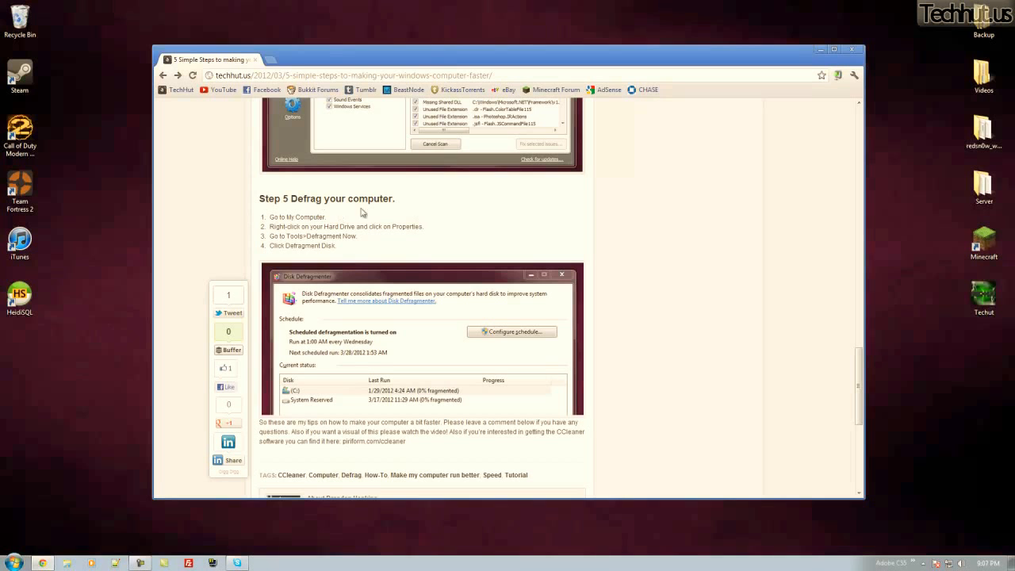
mouse_move(92, 434)
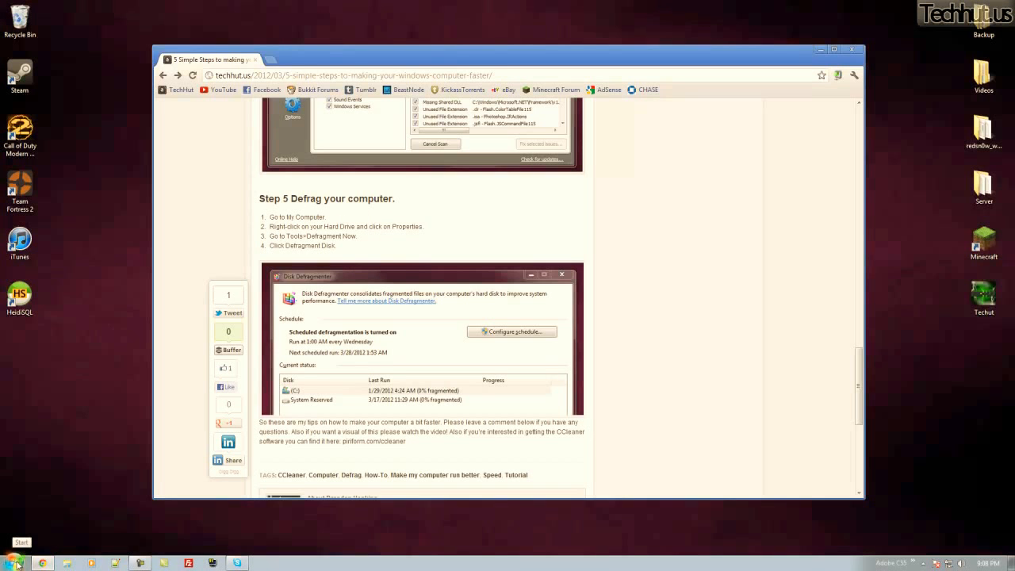
mouse_move(18, 561)
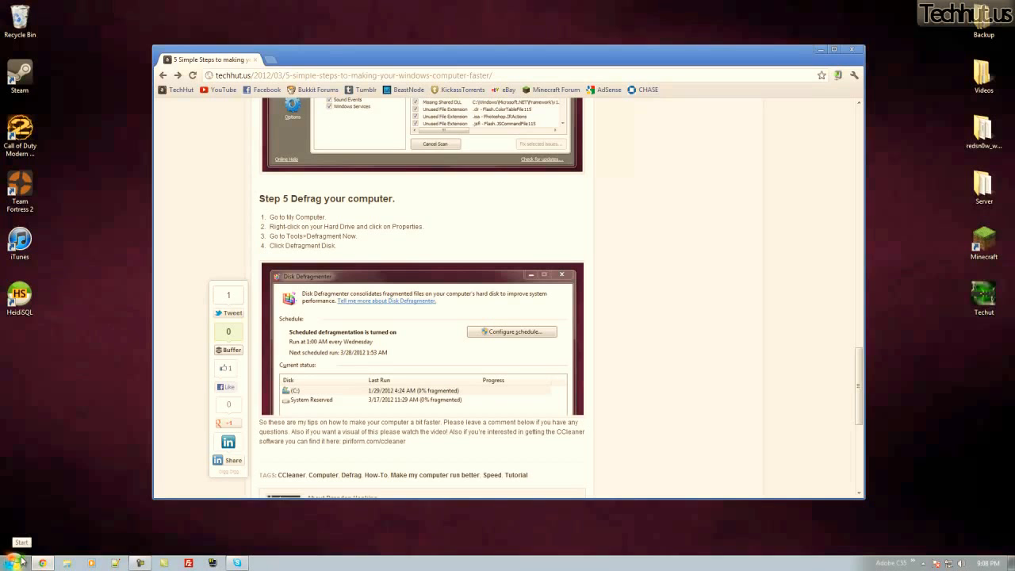
mouse_move(818, 99)
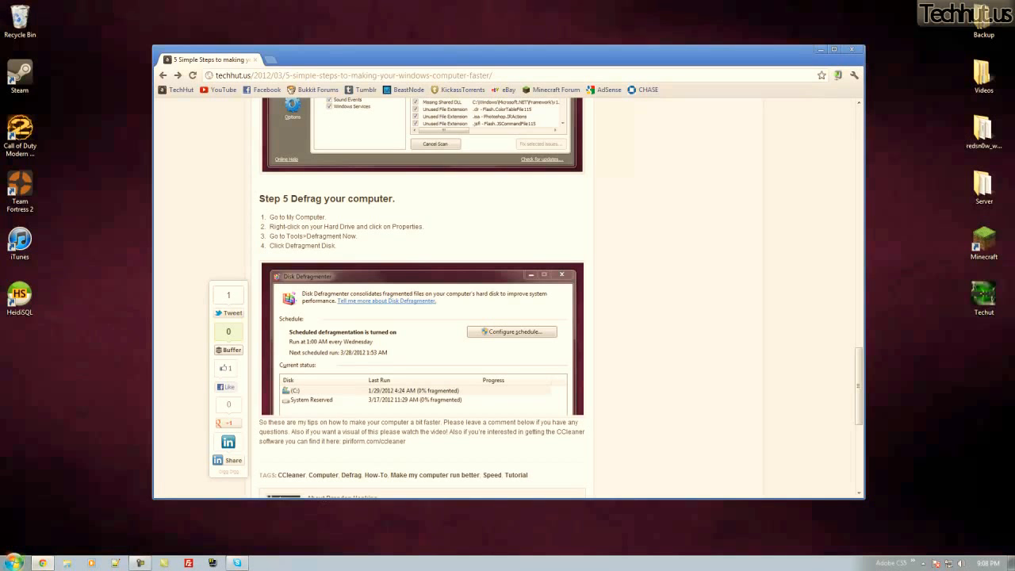
- Launch Disk Defragmenter via Start search 'defr' and defragment the local disk
click(9, 563)
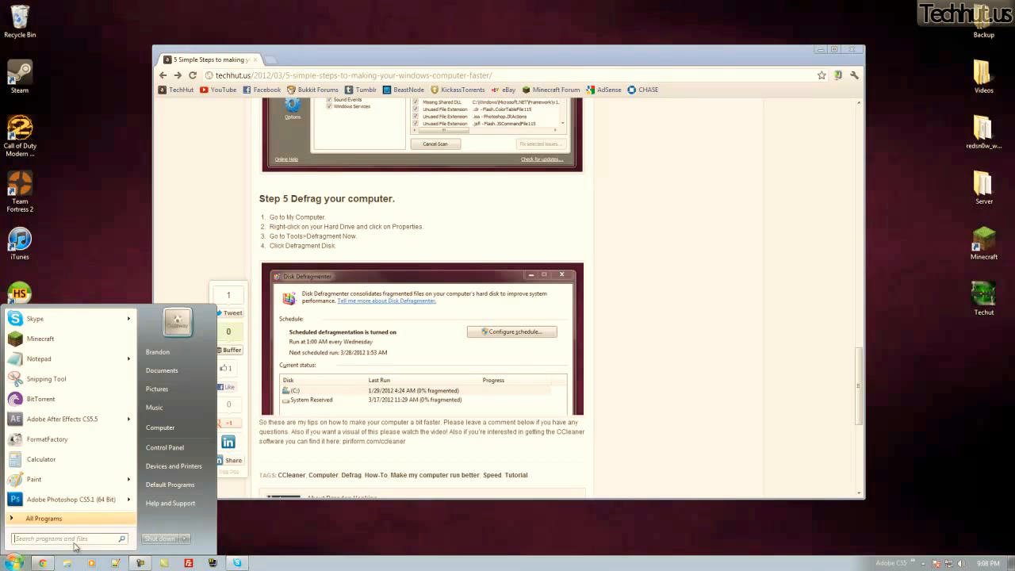
text(defr)
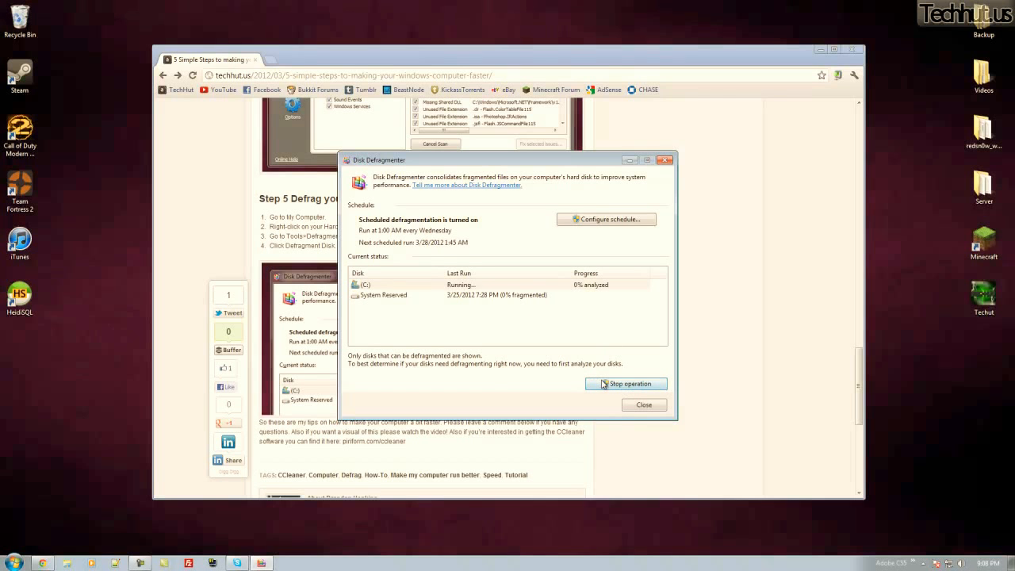
click(625, 384)
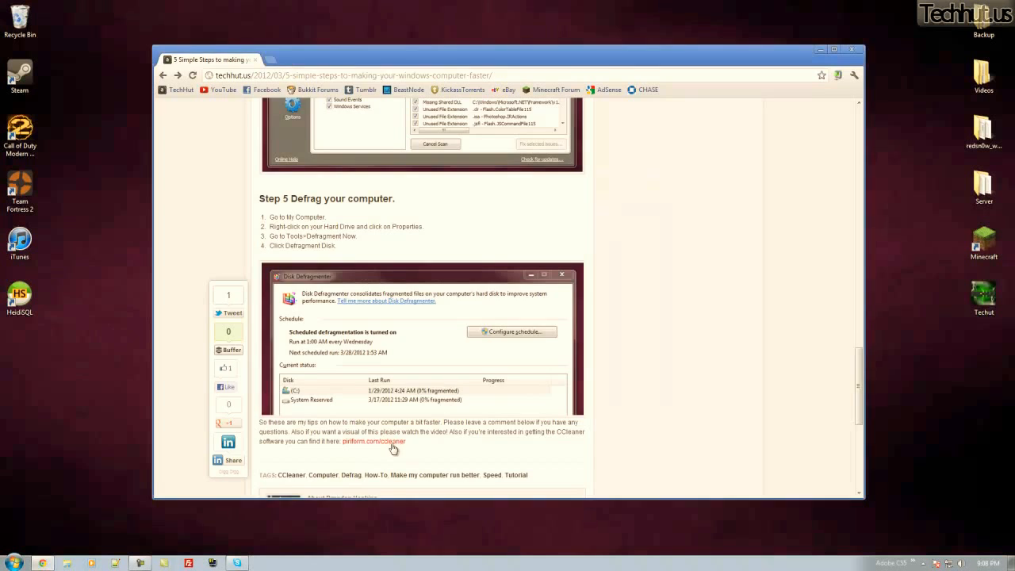
- Download Defraggler from the Piriform products page
click(374, 441)
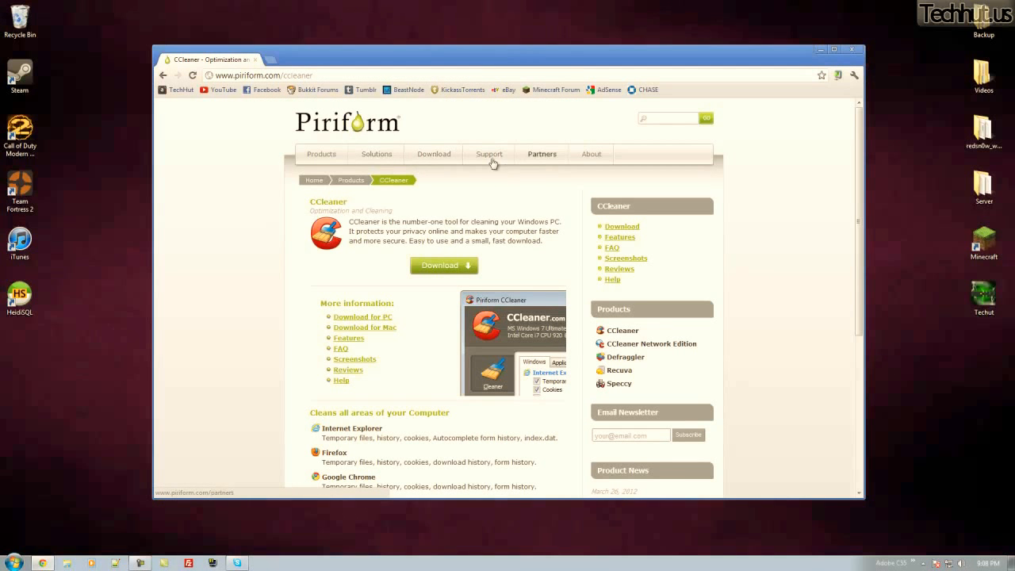
click(320, 154)
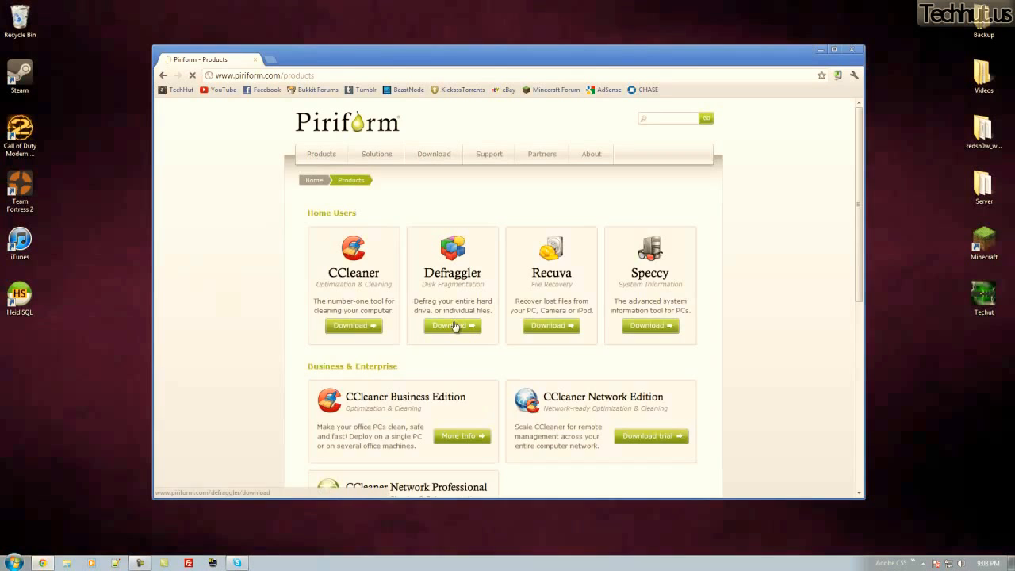
click(453, 325)
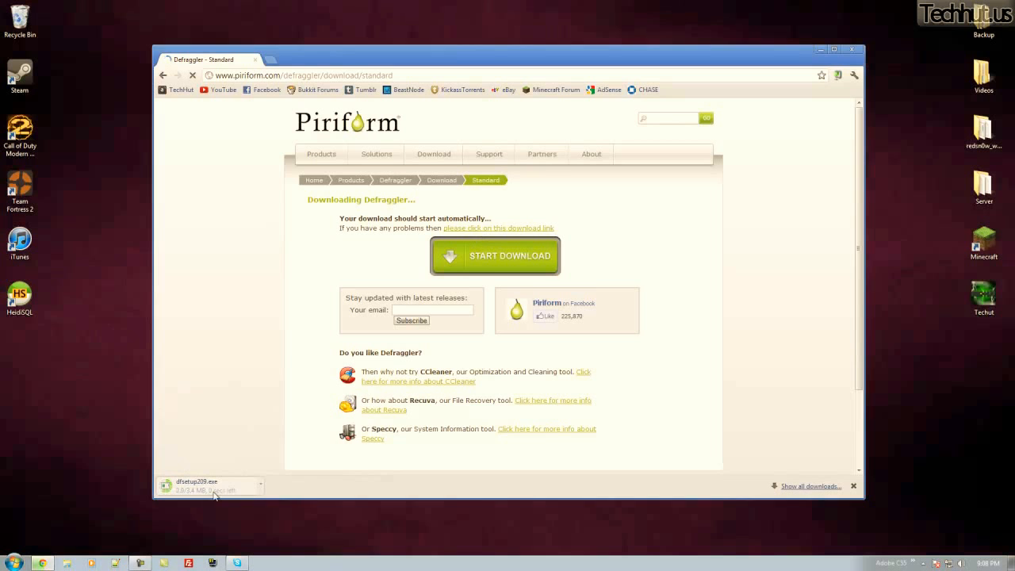
- Run the Defraggler installer with default options through to Finish
click(210, 484)
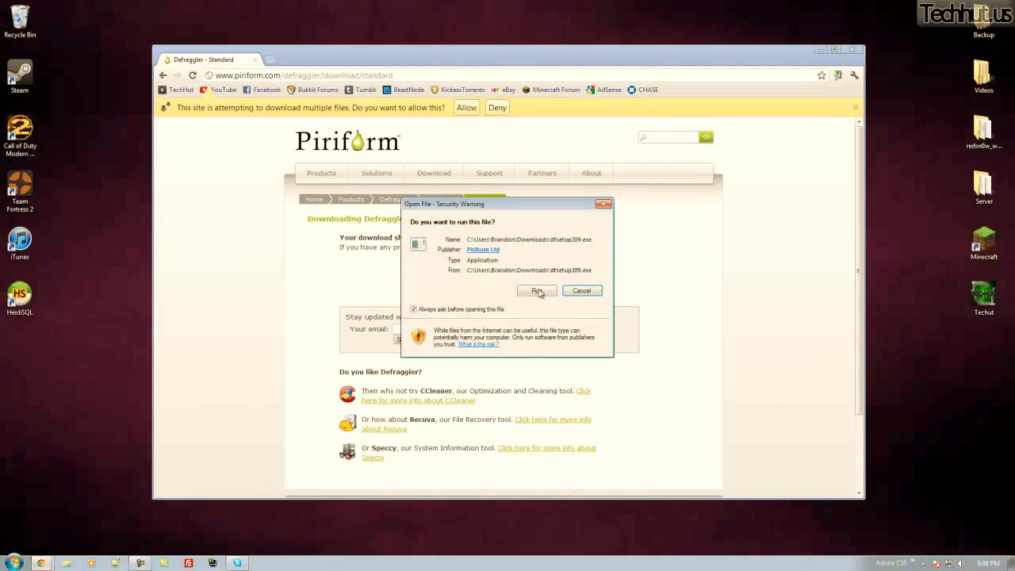
click(536, 290)
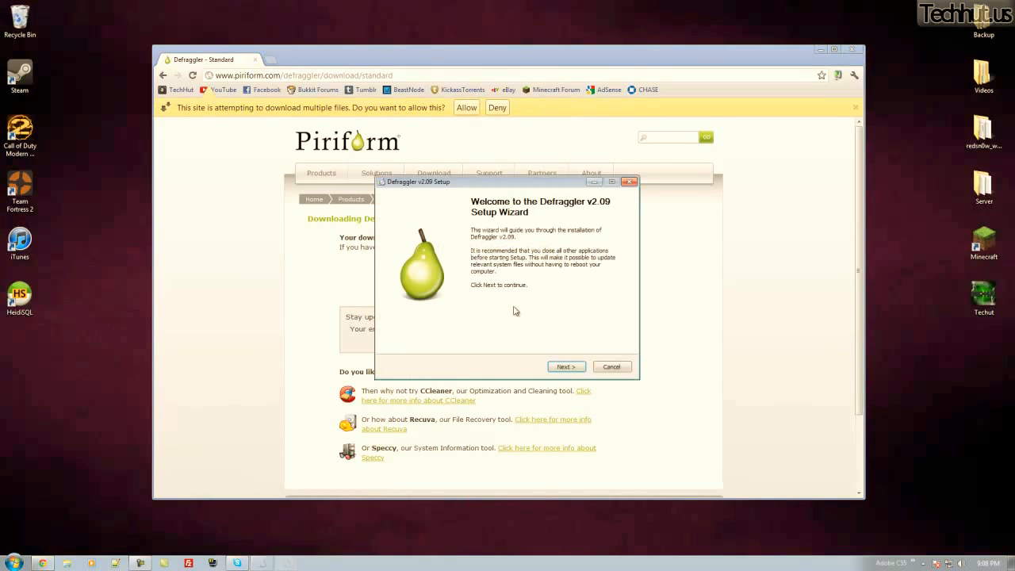
click(564, 367)
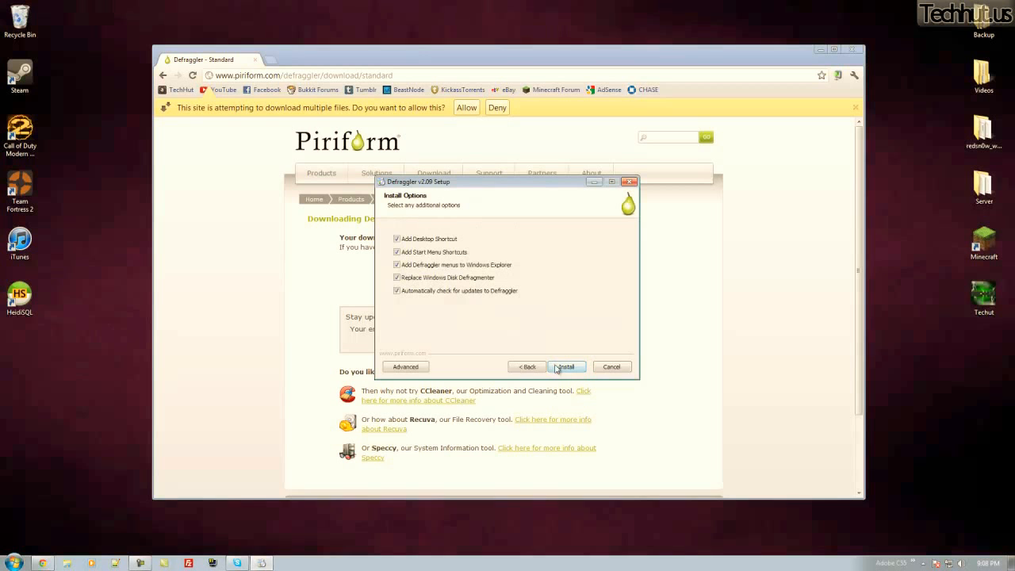
click(565, 366)
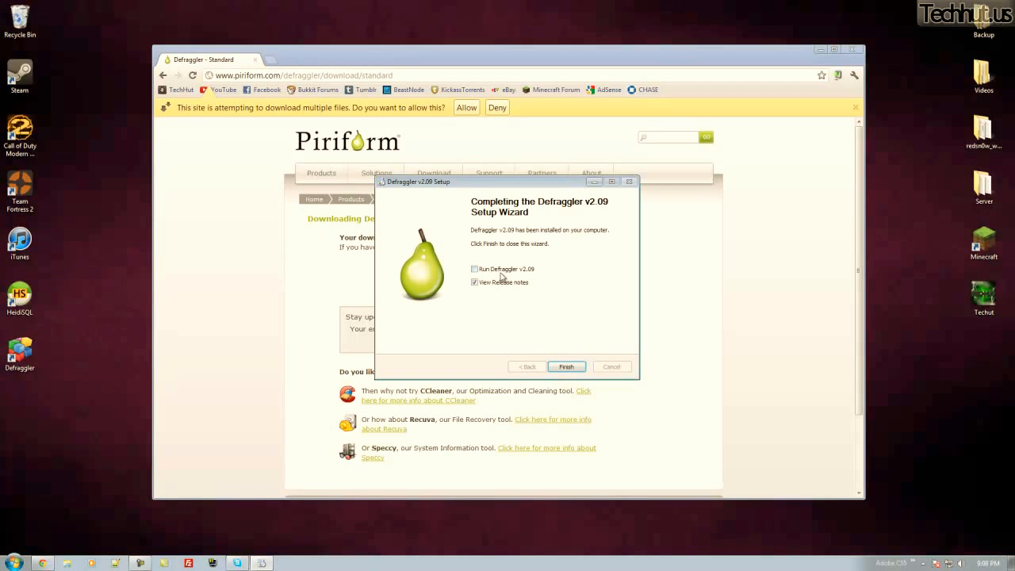
click(566, 366)
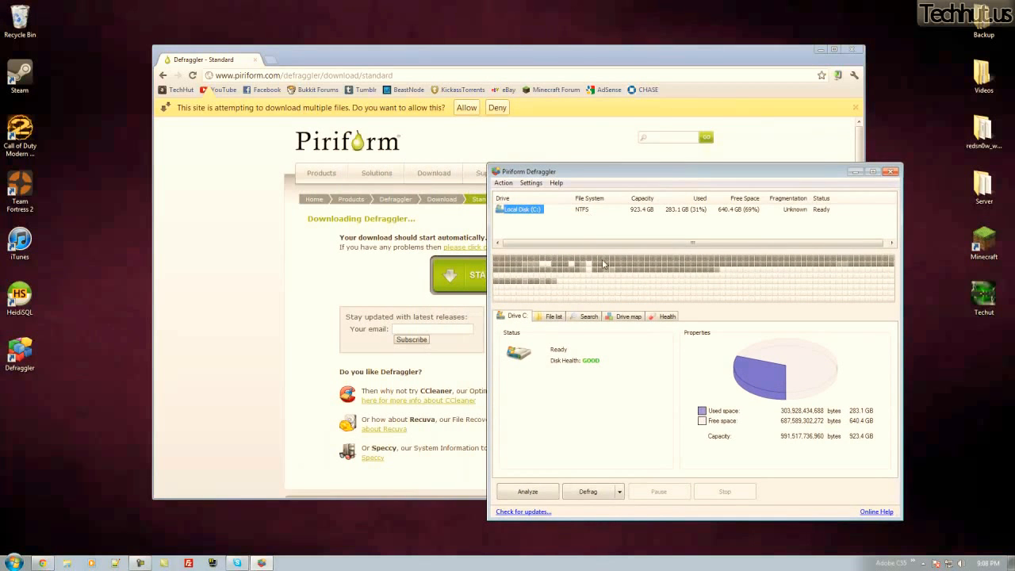
mouse_move(698, 250)
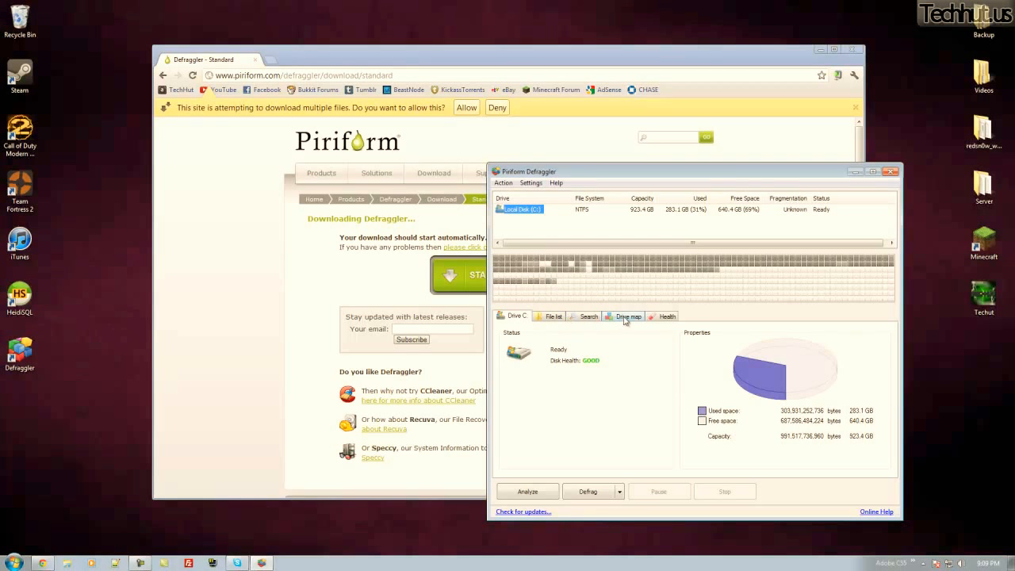
mouse_move(942, 178)
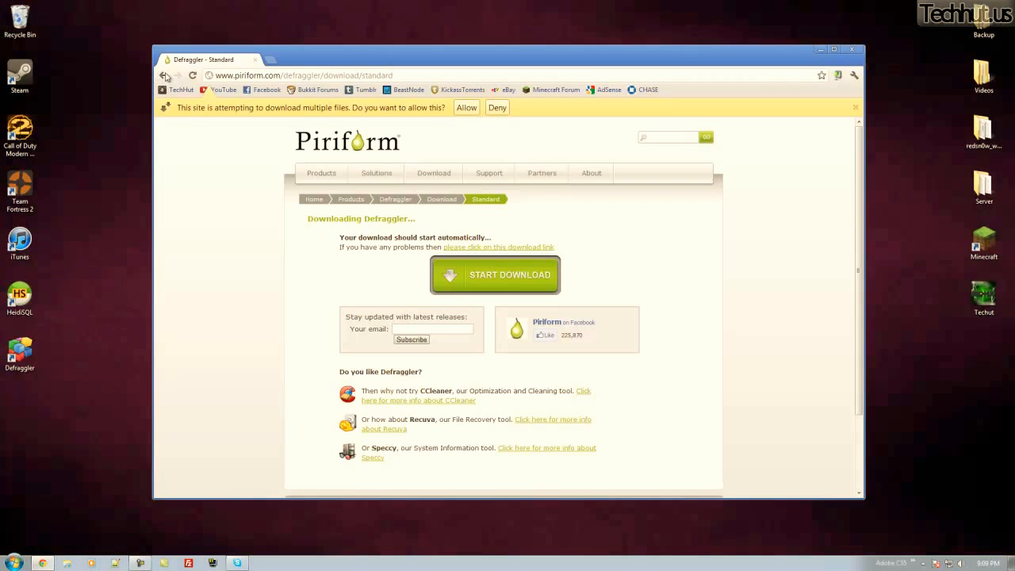
- Go back two pages to the TechHut speed-up article and scroll through it
click(163, 76)
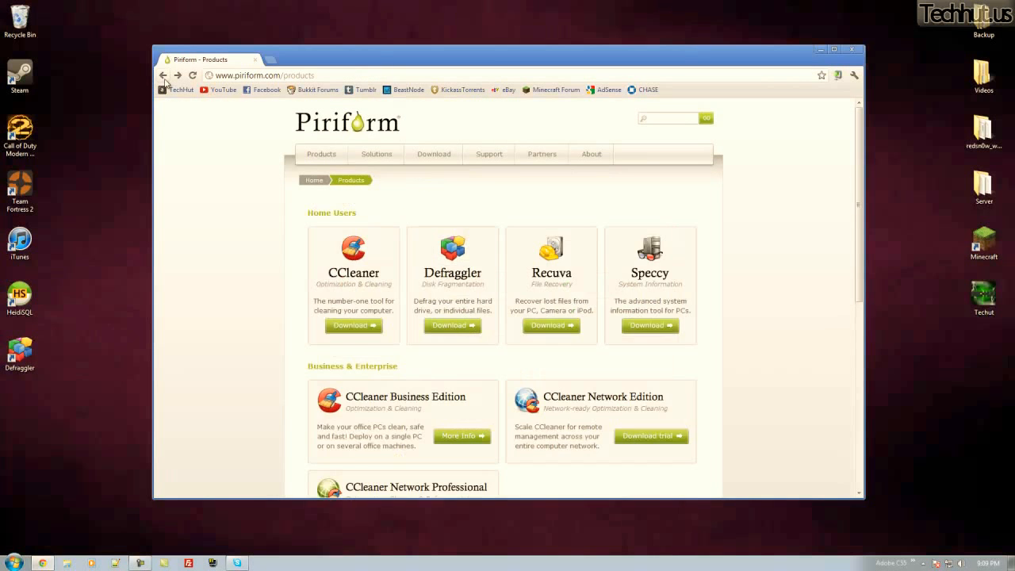
click(163, 76)
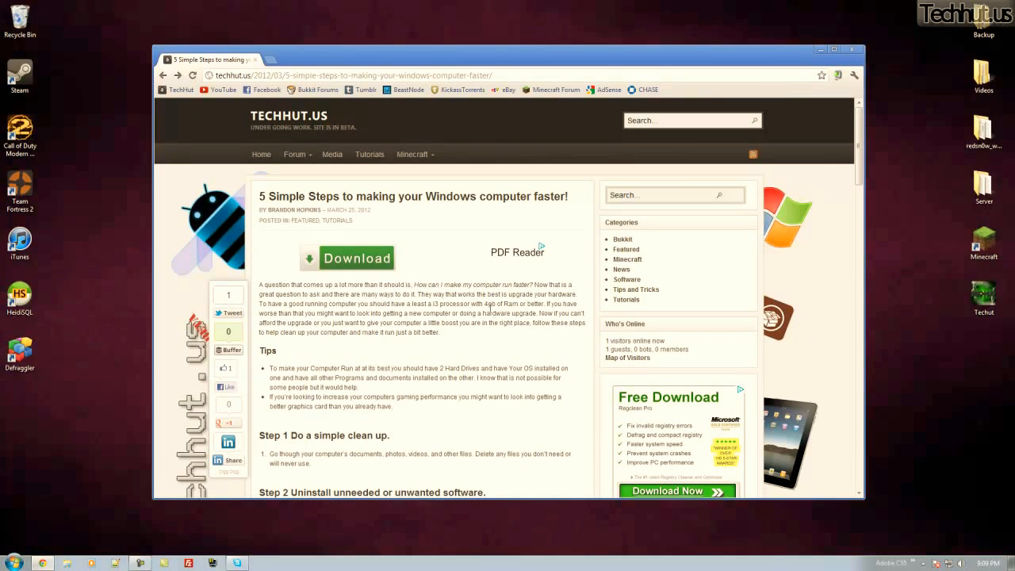
scroll(down, 3)
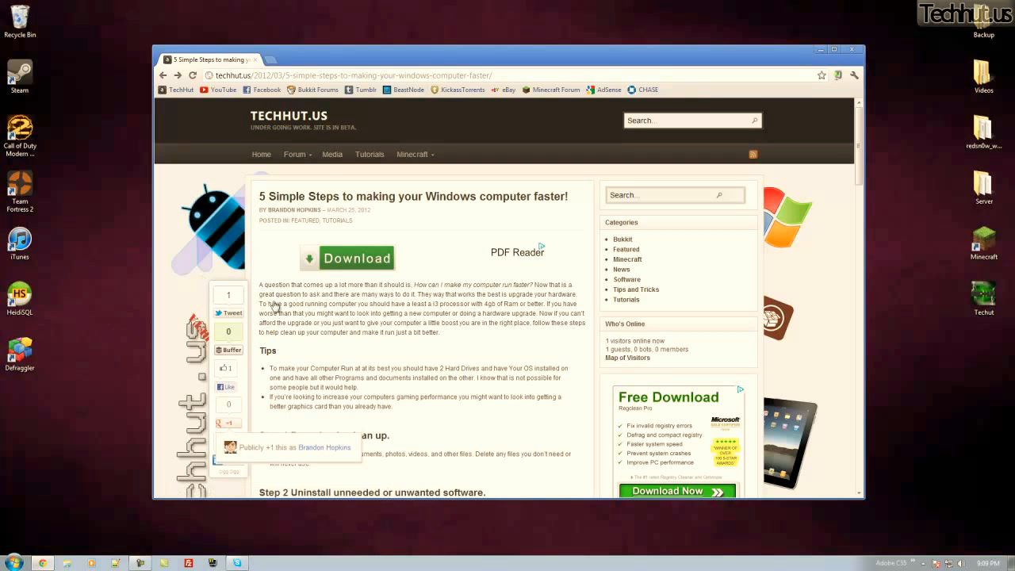
scroll(down, 3)
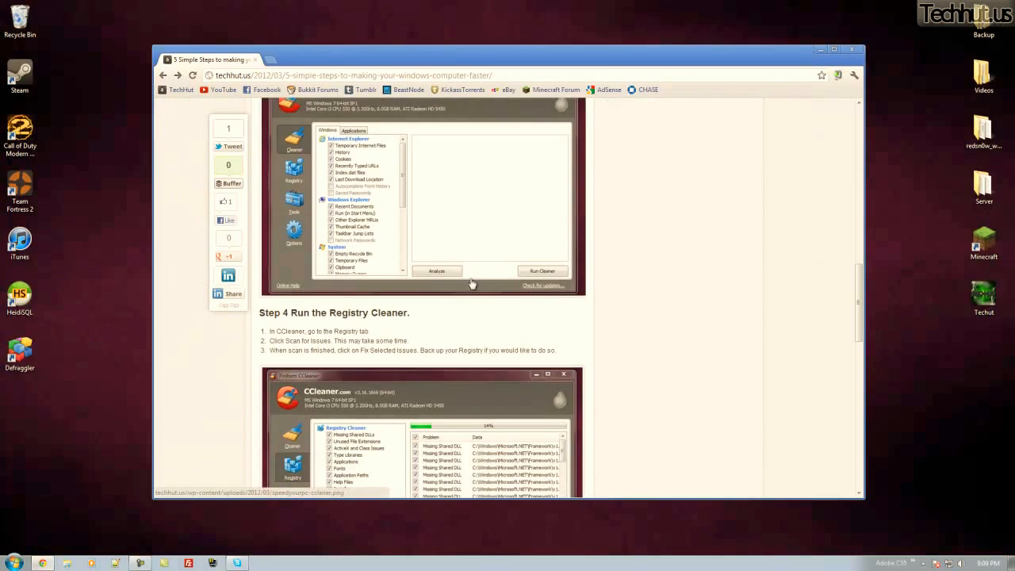
scroll(up, 3)
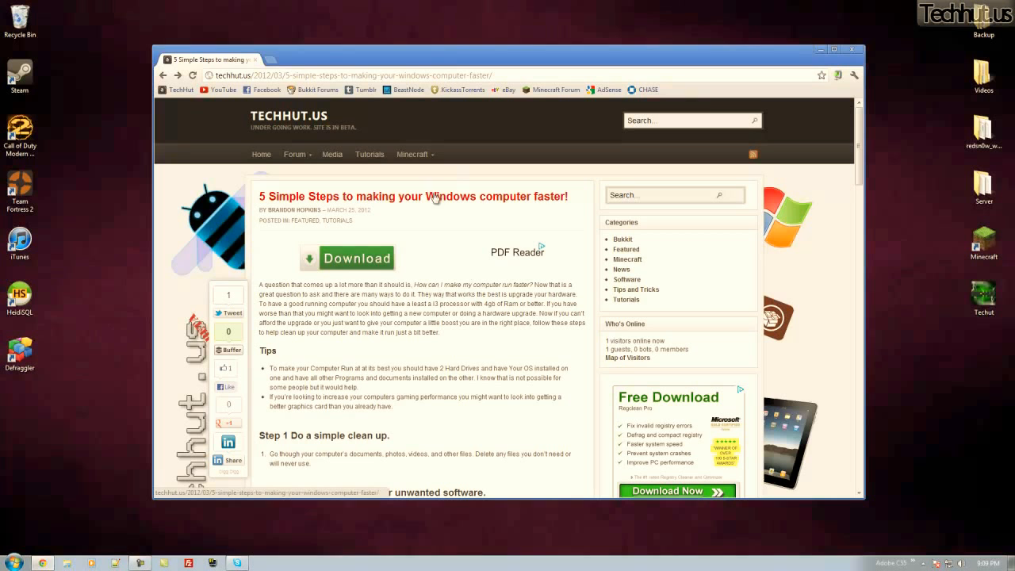